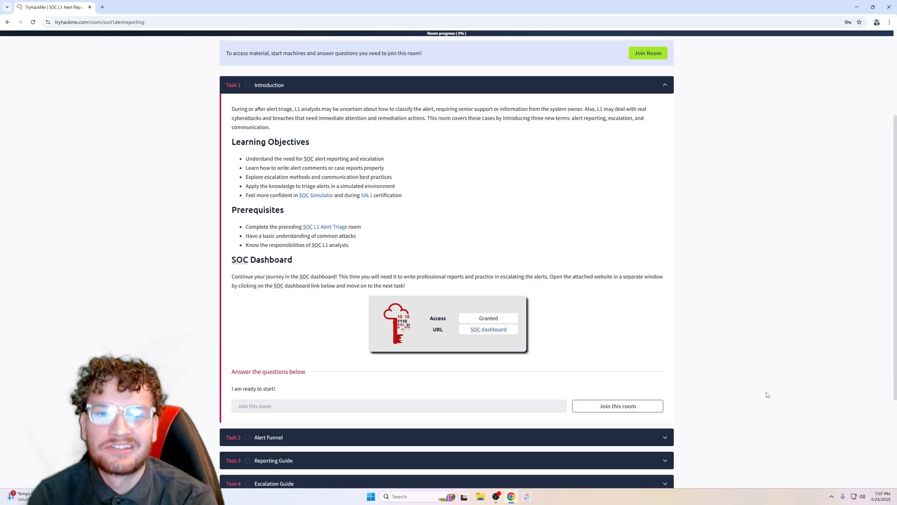
Launch the SOC dashboard in a new tab and join the room to complete Task 1
scroll(up, 3)
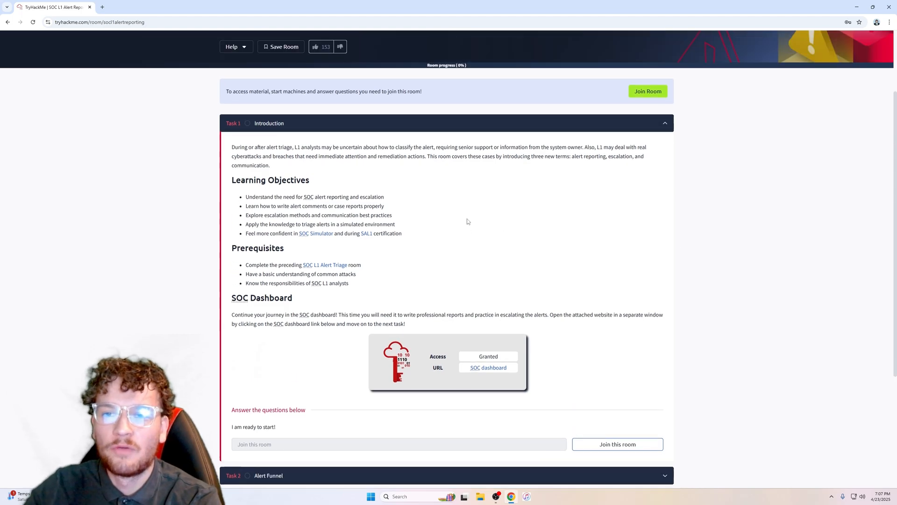
scroll(up, 3)
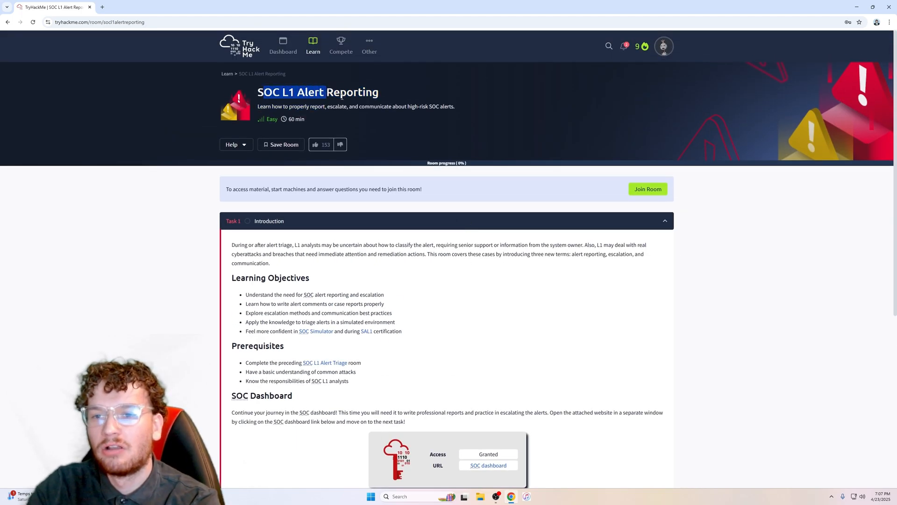
scroll(down, 3)
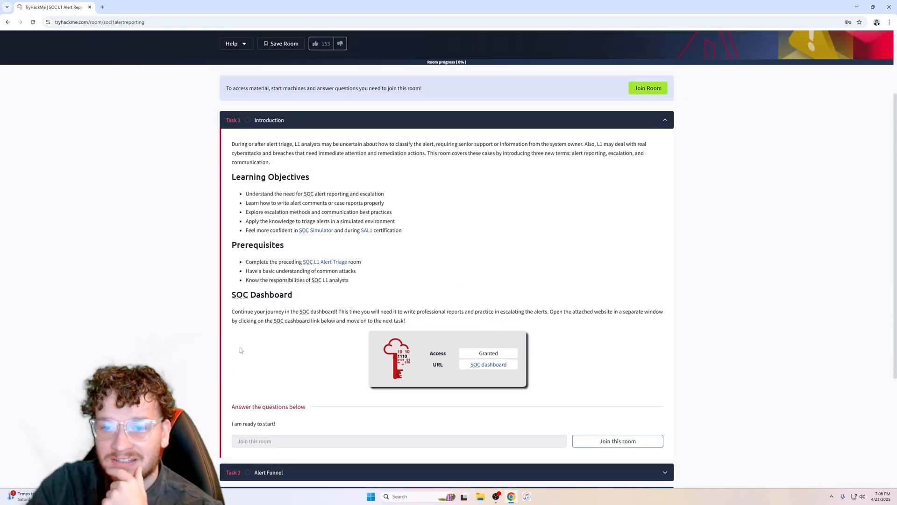
mouse_move(241, 151)
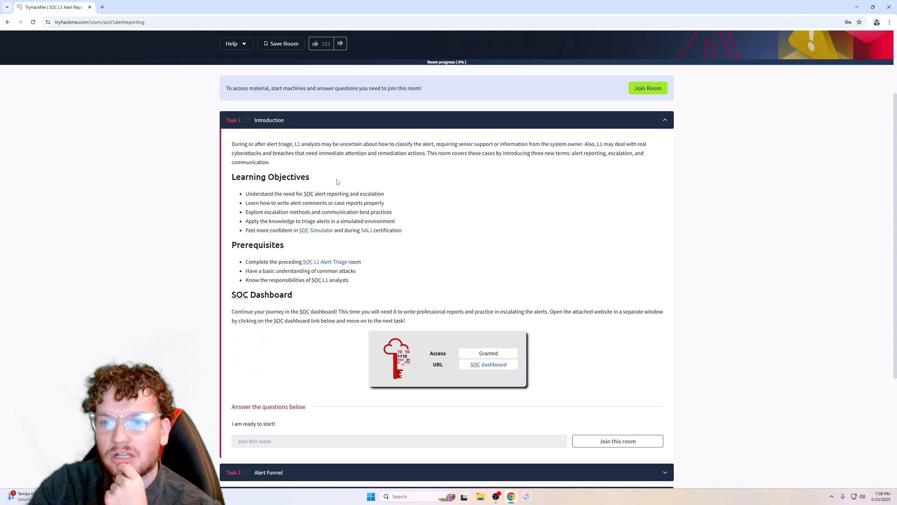
mouse_move(399, 170)
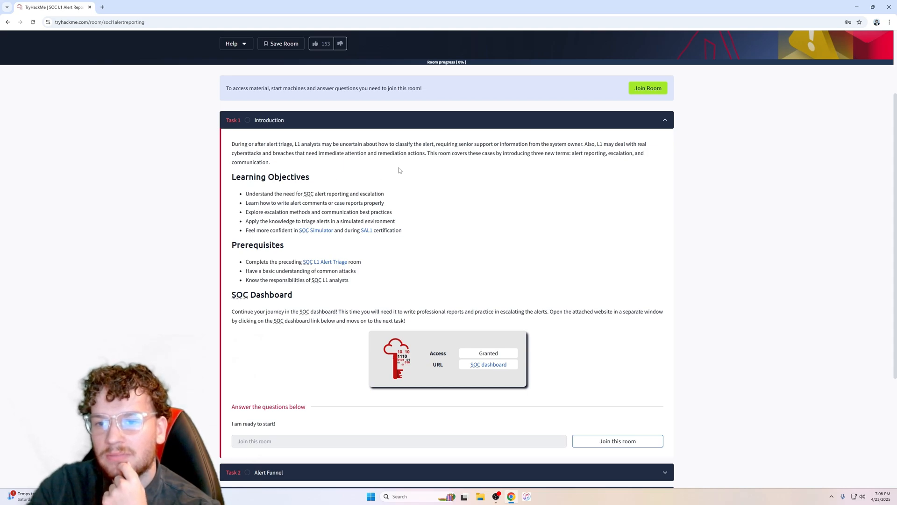
mouse_move(495, 187)
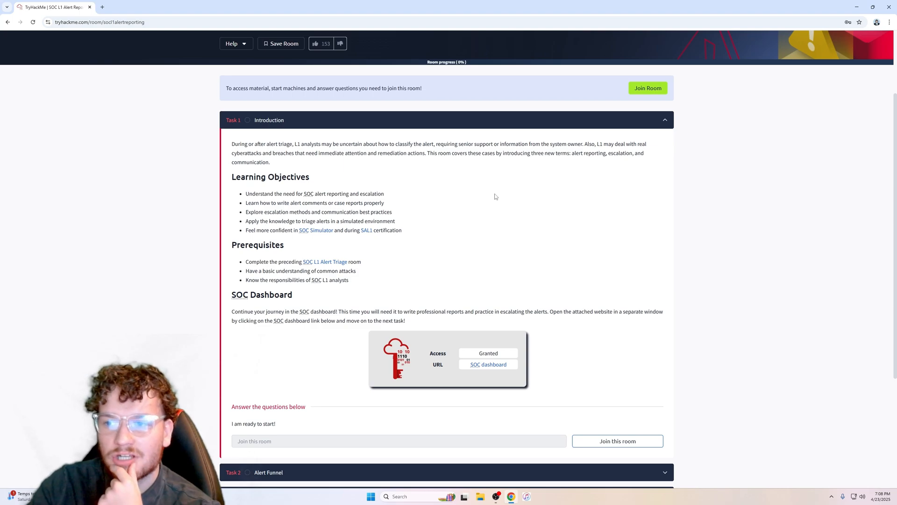
mouse_move(494, 197)
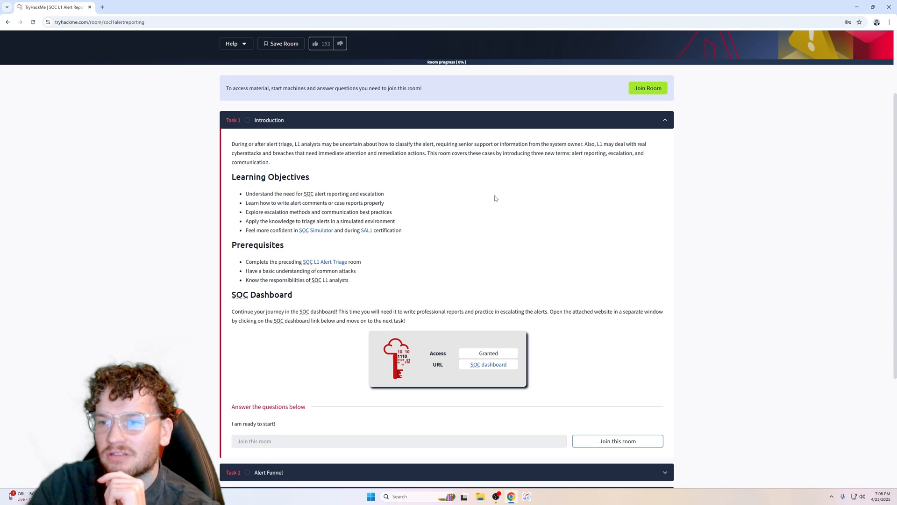
mouse_move(618, 155)
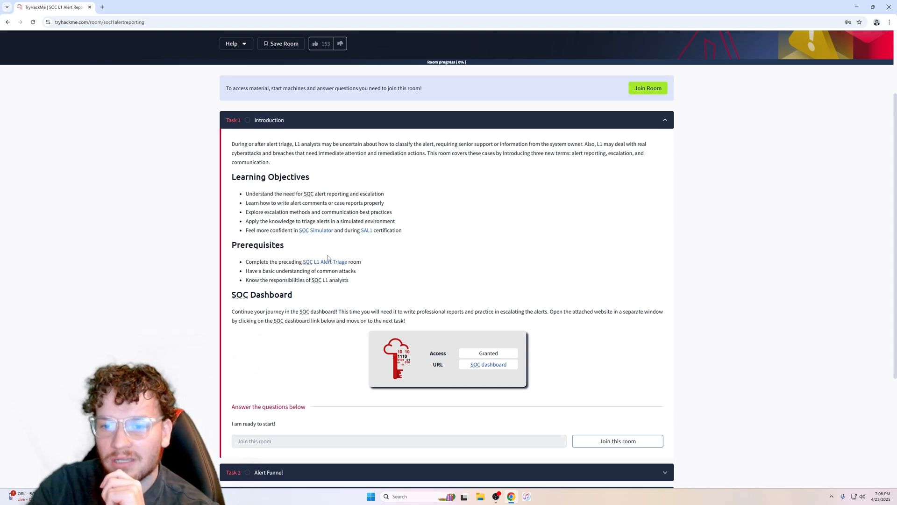
scroll(down, 3)
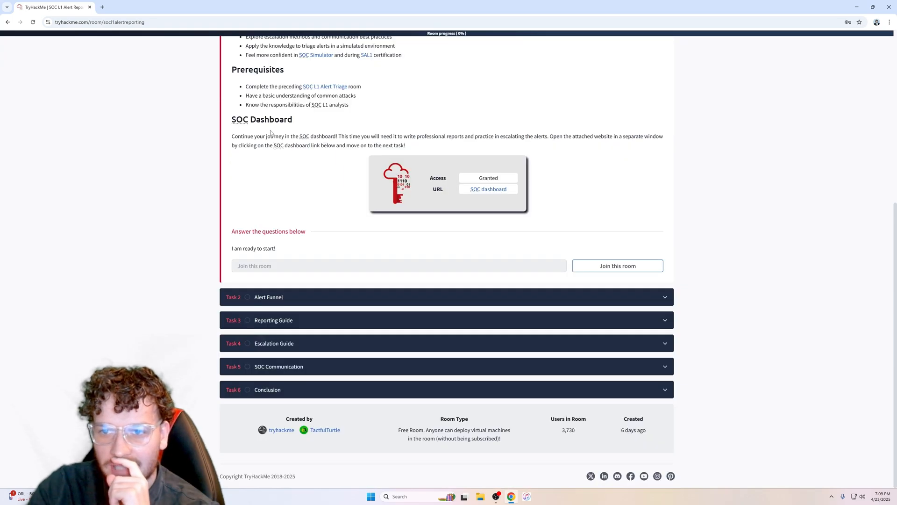
mouse_move(326, 147)
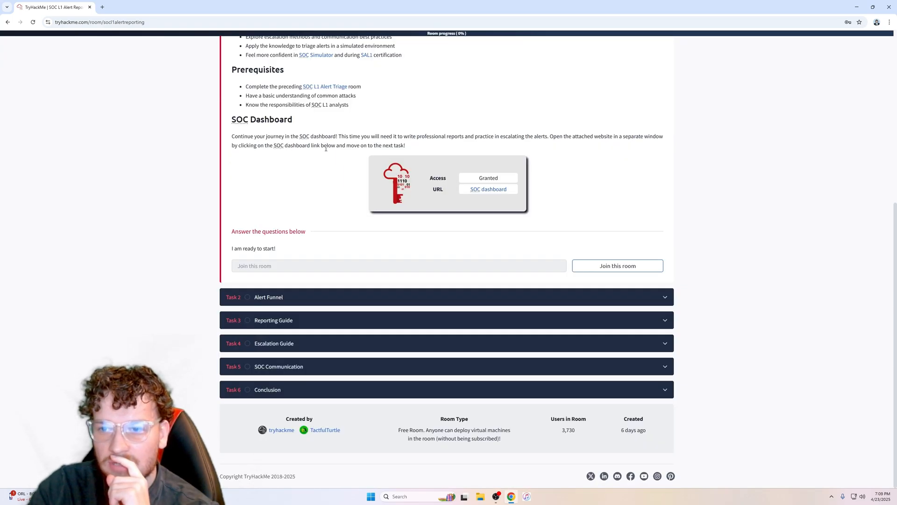
mouse_move(513, 211)
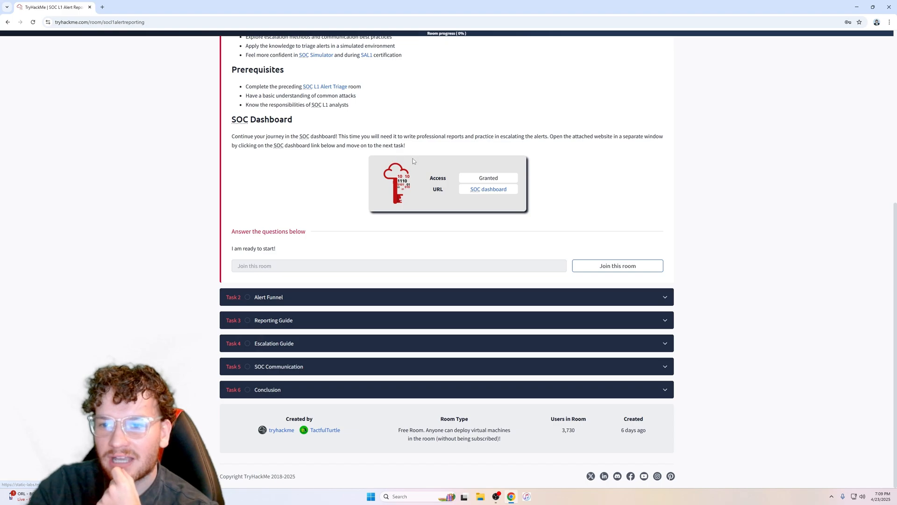
click(488, 189)
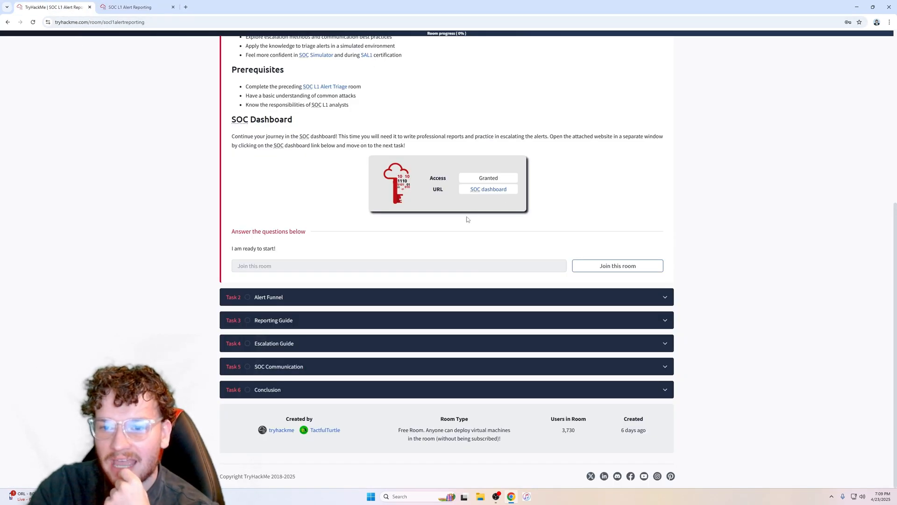
mouse_move(551, 323)
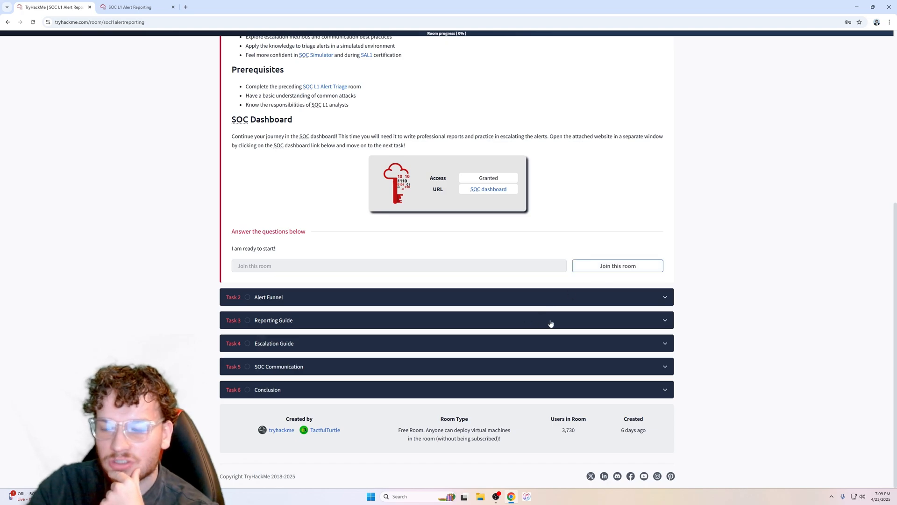
click(617, 265)
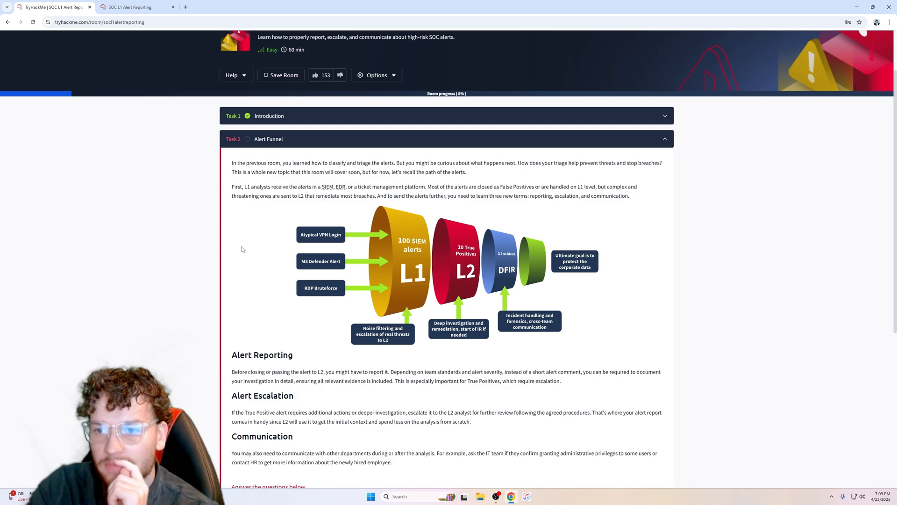
mouse_move(585, 178)
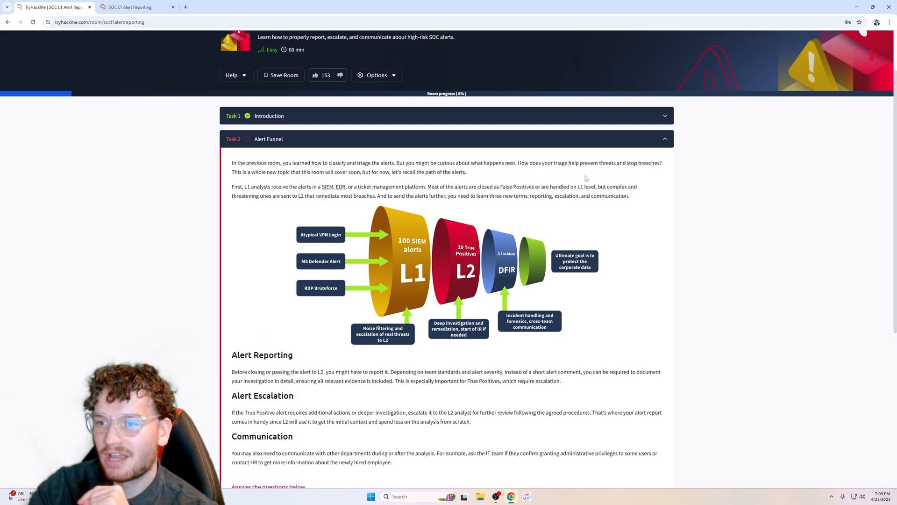
mouse_move(294, 207)
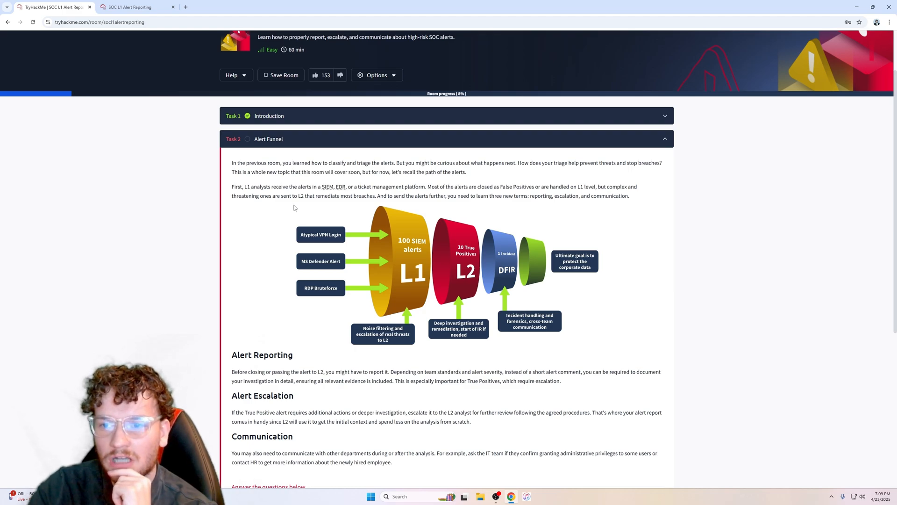
mouse_move(293, 208)
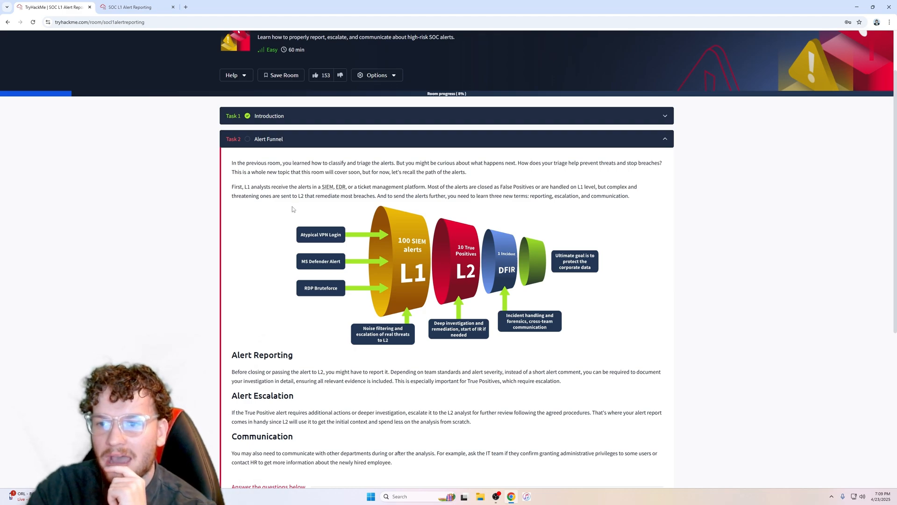
scroll(down, 3)
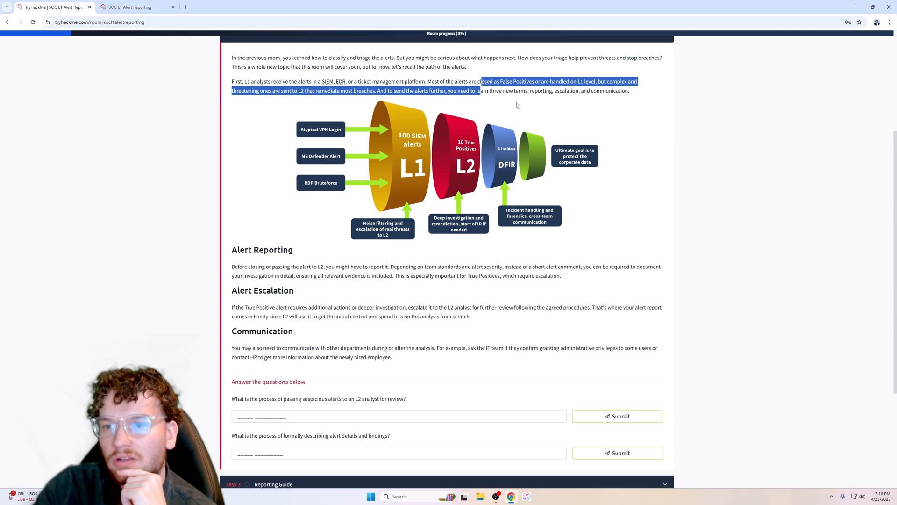
click(531, 119)
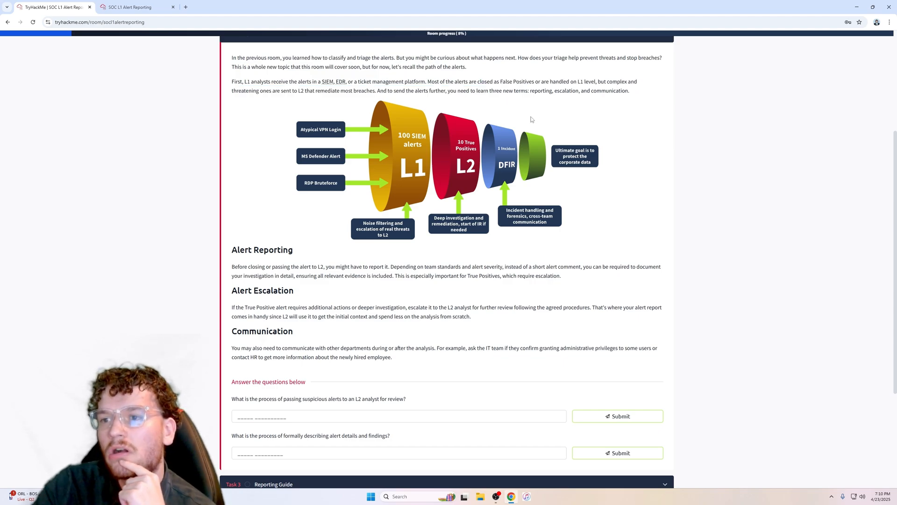
mouse_move(570, 114)
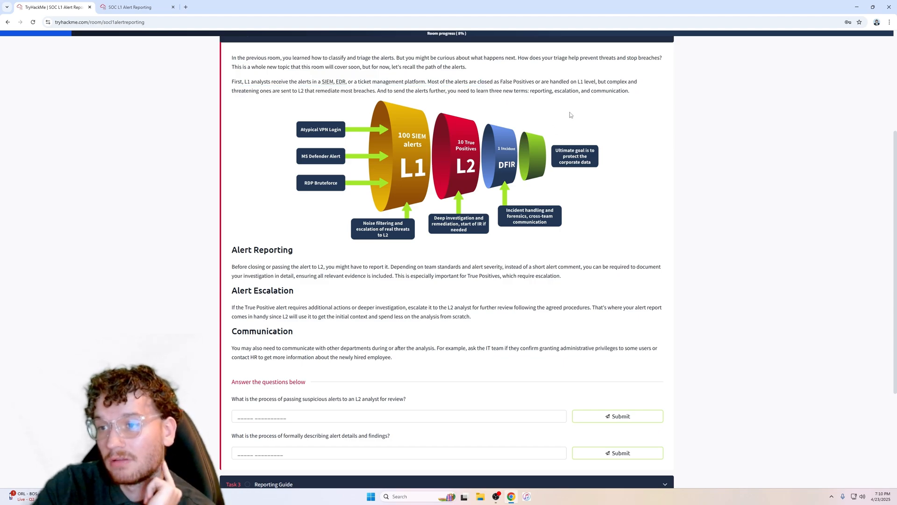
double_click(579, 82)
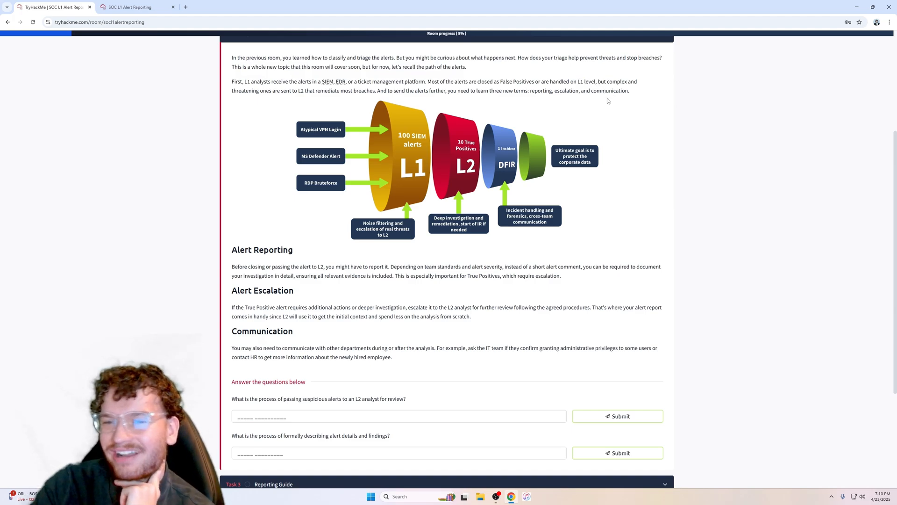
mouse_move(306, 106)
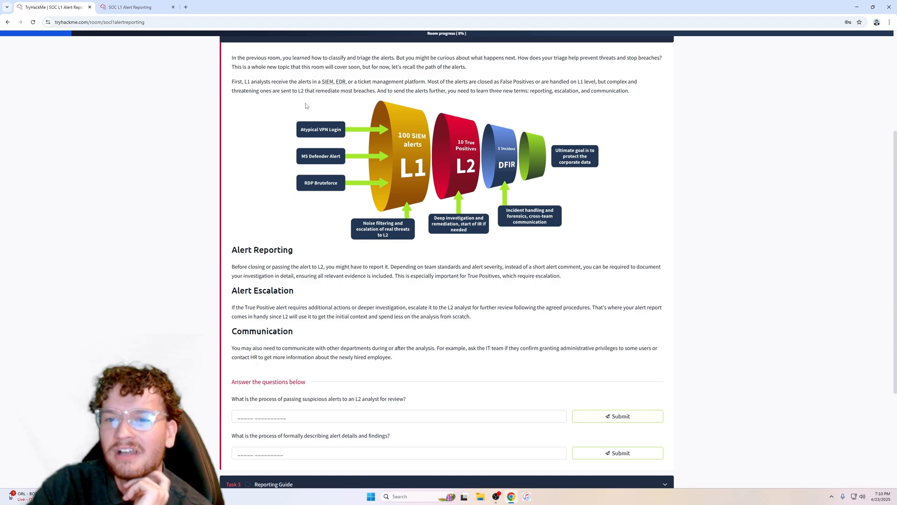
mouse_move(355, 119)
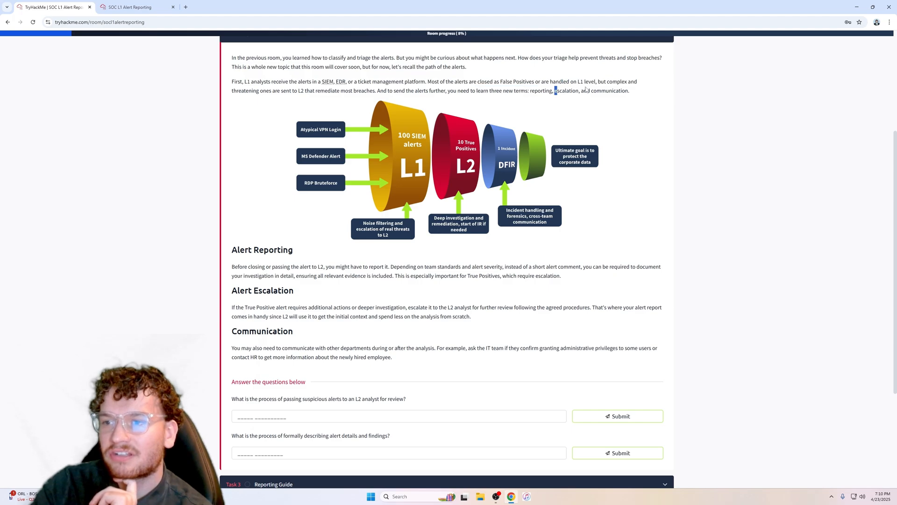
click(446, 167)
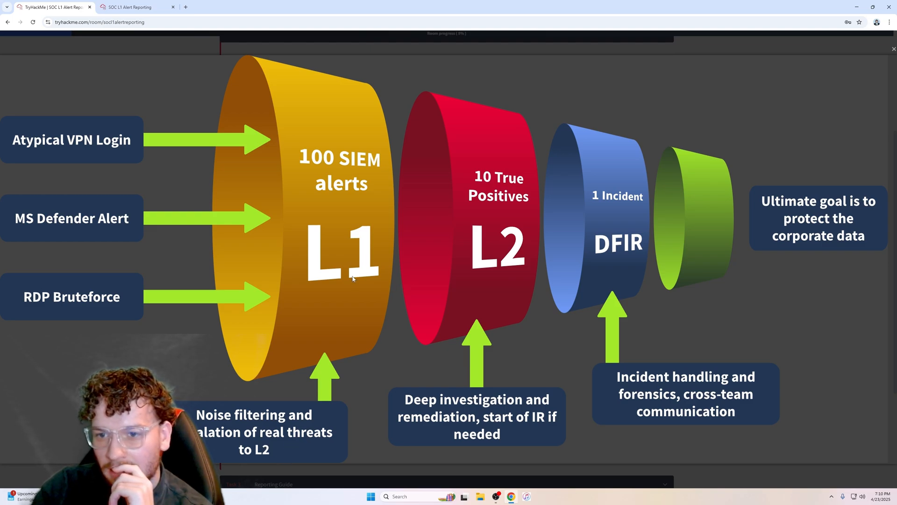
mouse_move(504, 262)
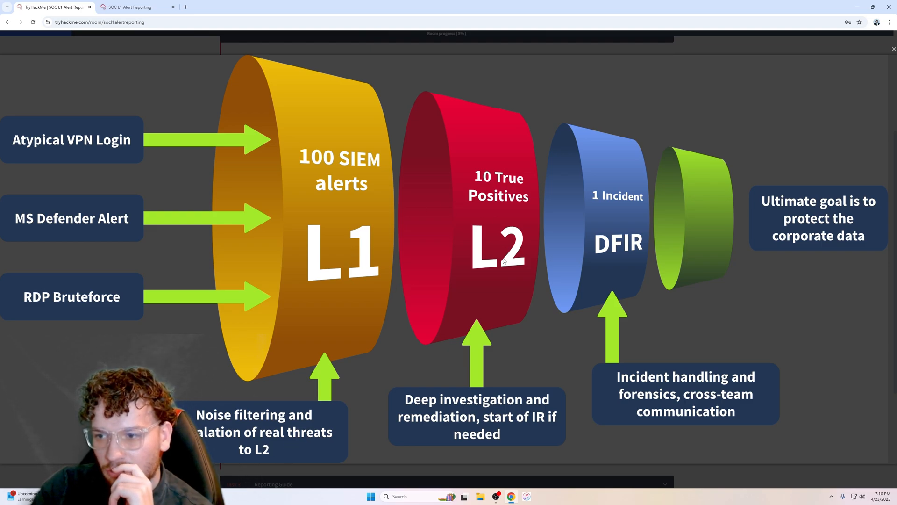
mouse_move(509, 421)
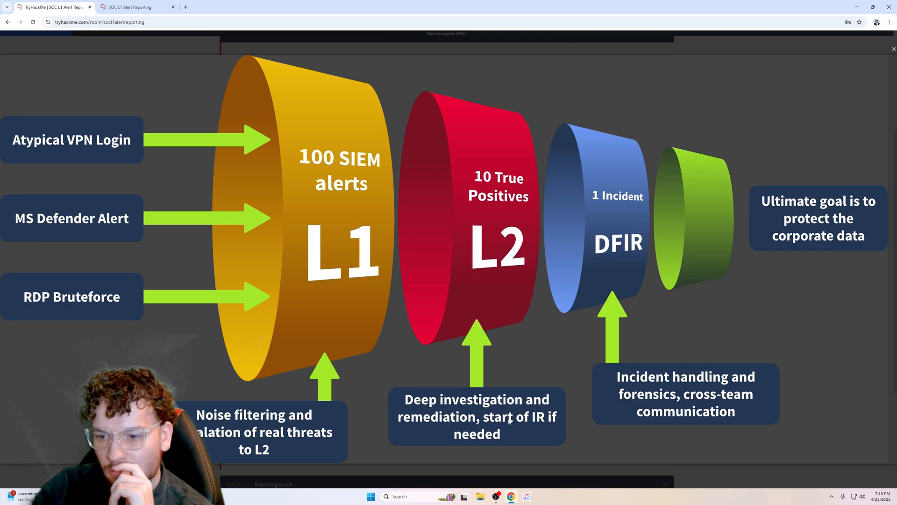
mouse_move(544, 421)
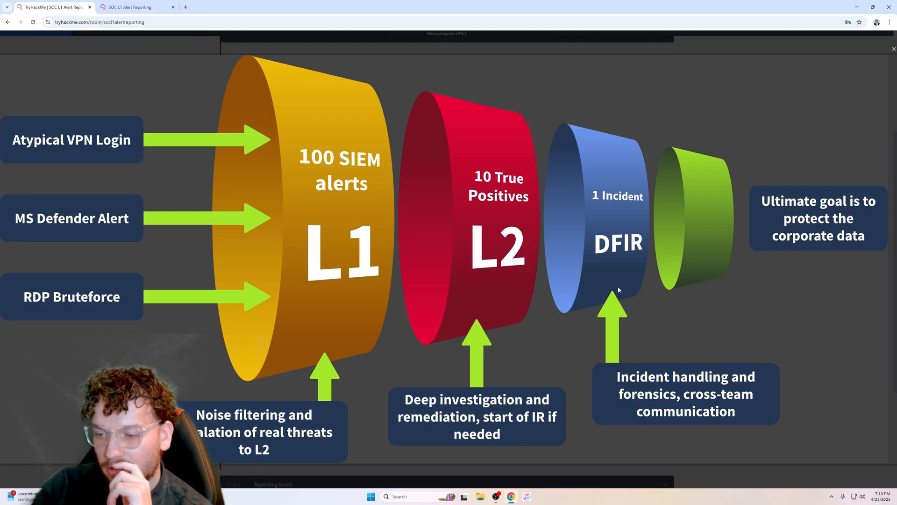
mouse_move(656, 245)
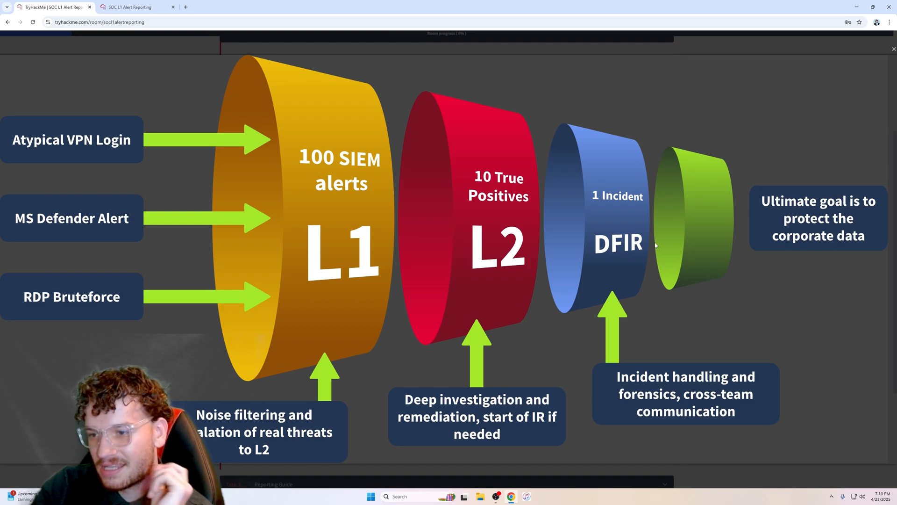
mouse_move(681, 390)
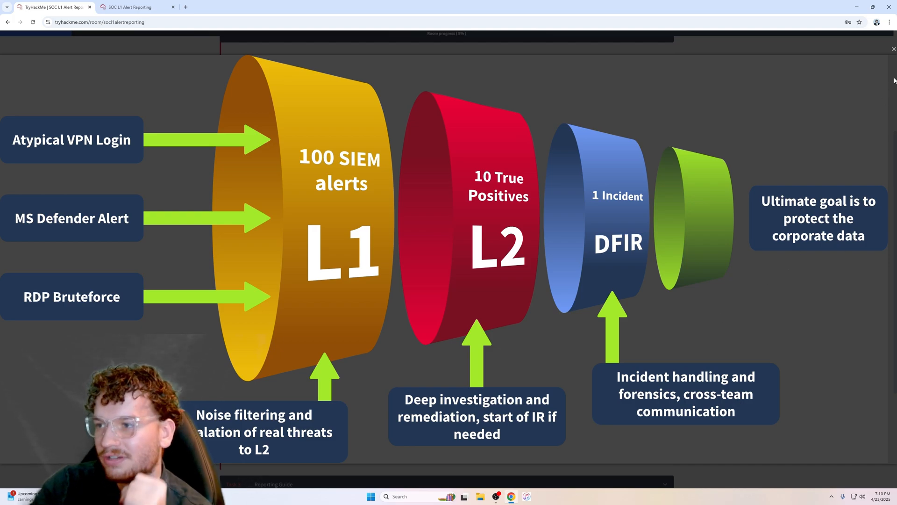
scroll(down, 3)
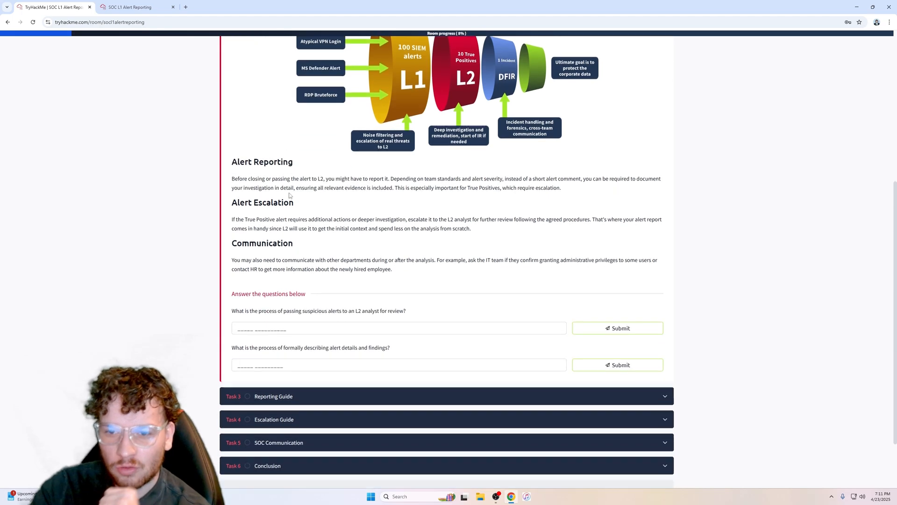
scroll(down, 3)
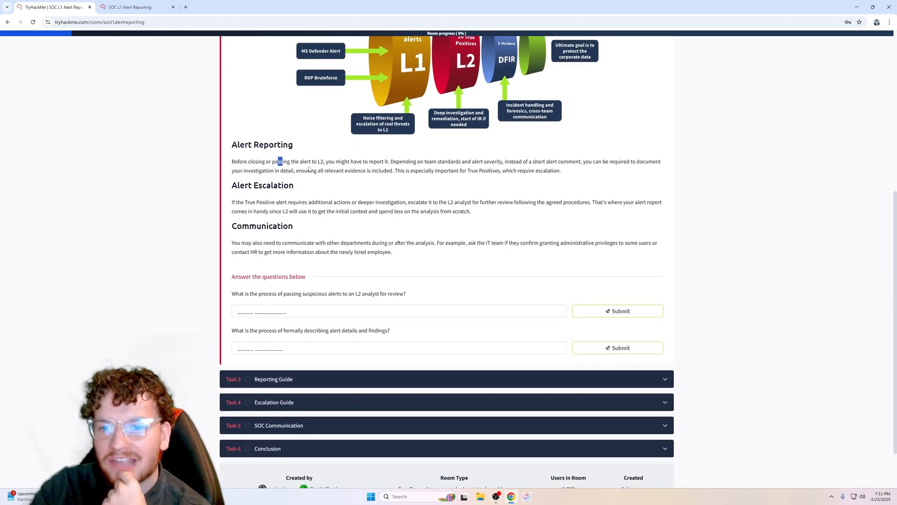
double_click(331, 162)
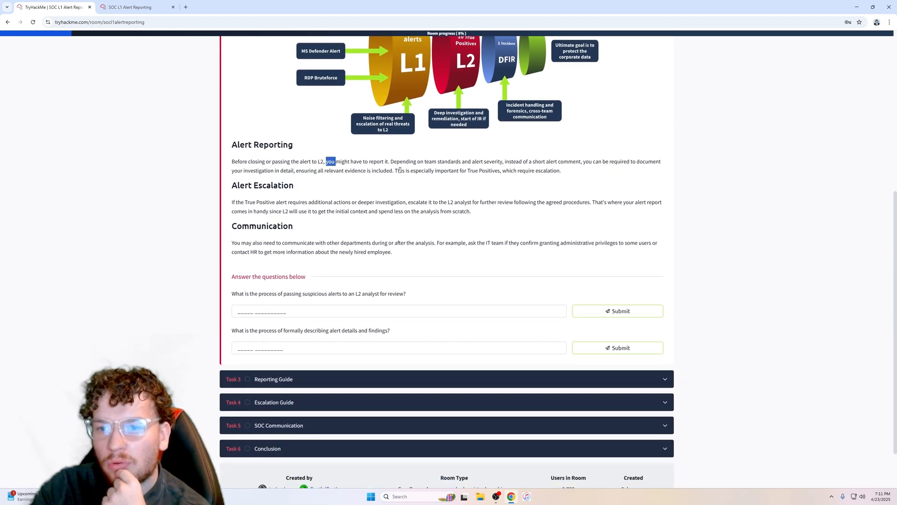
mouse_move(441, 183)
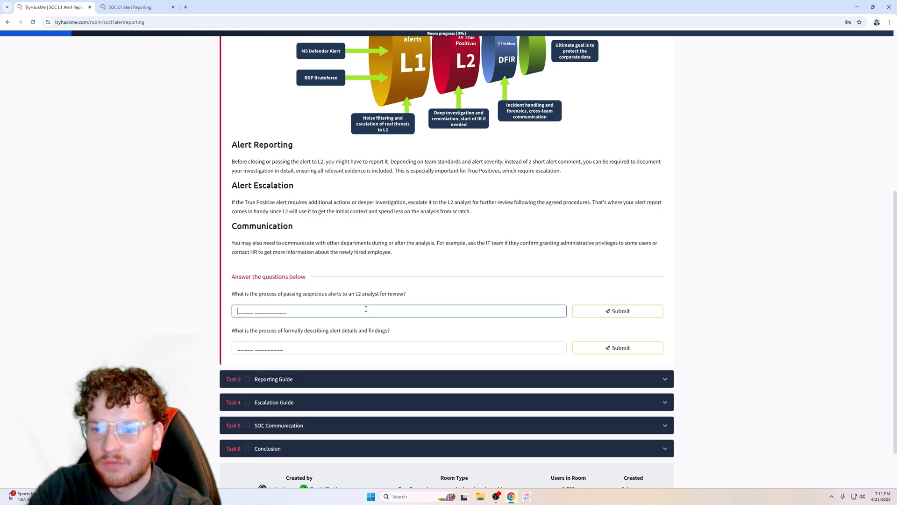
Answer Task 2's first question with 'alert escalation'
scroll(up, 3)
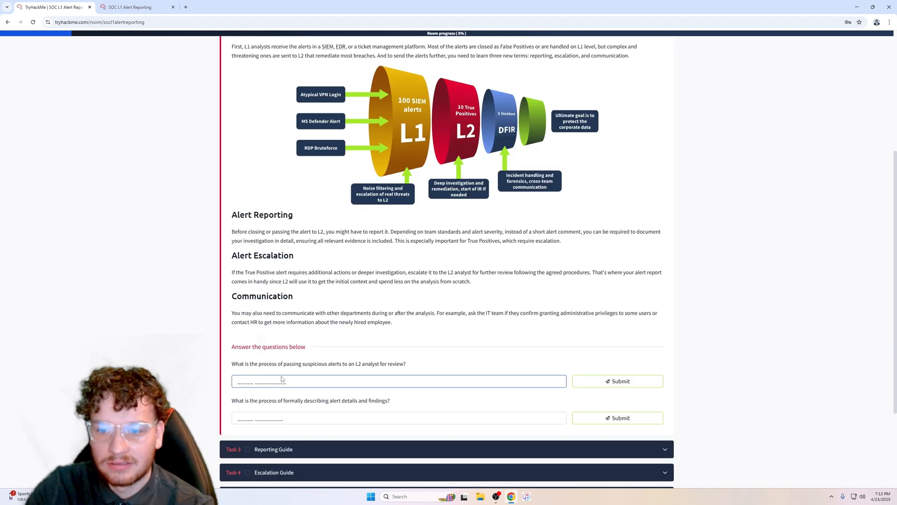
text(alert)
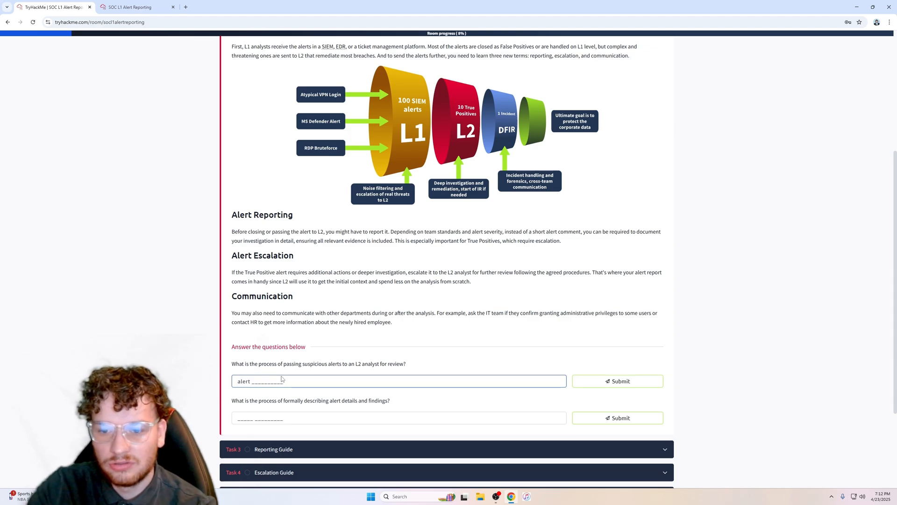
scroll(up, 3)
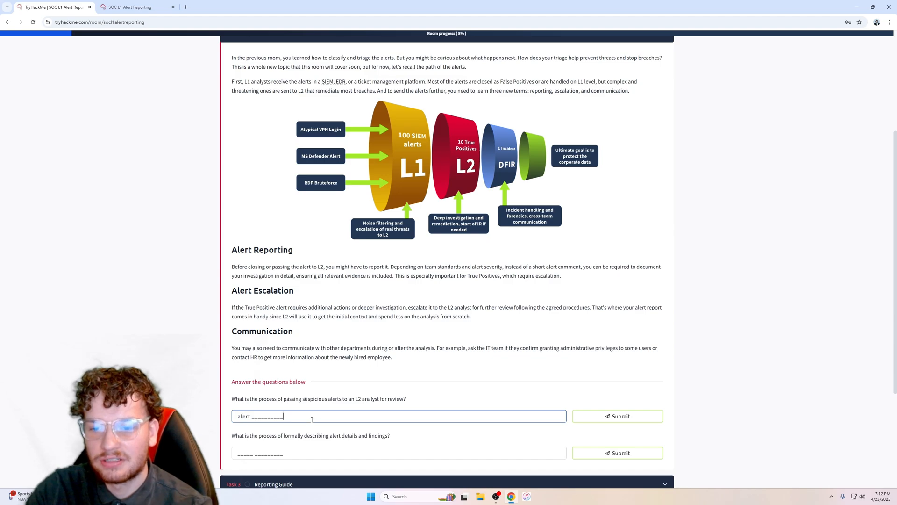
click(617, 416)
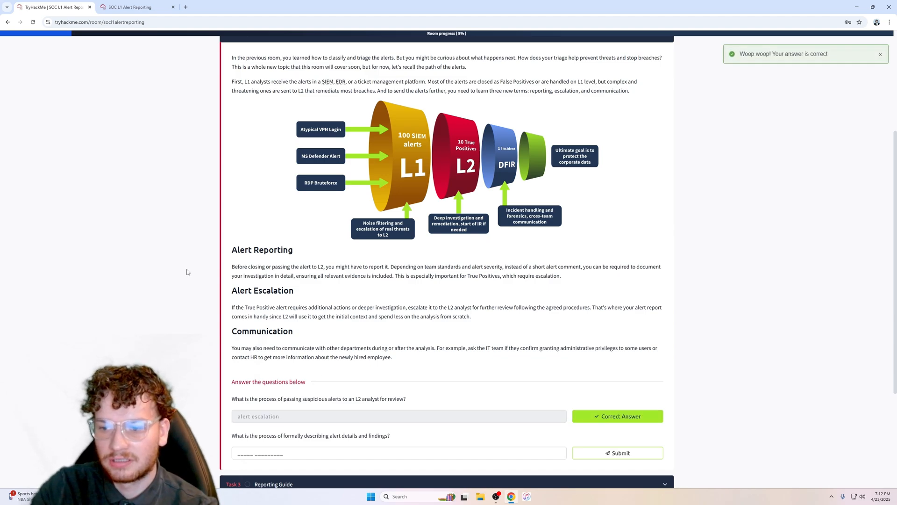
Answer Task 2's second question with 'alert reporting', bringing room progress to 25%
scroll(down, 3)
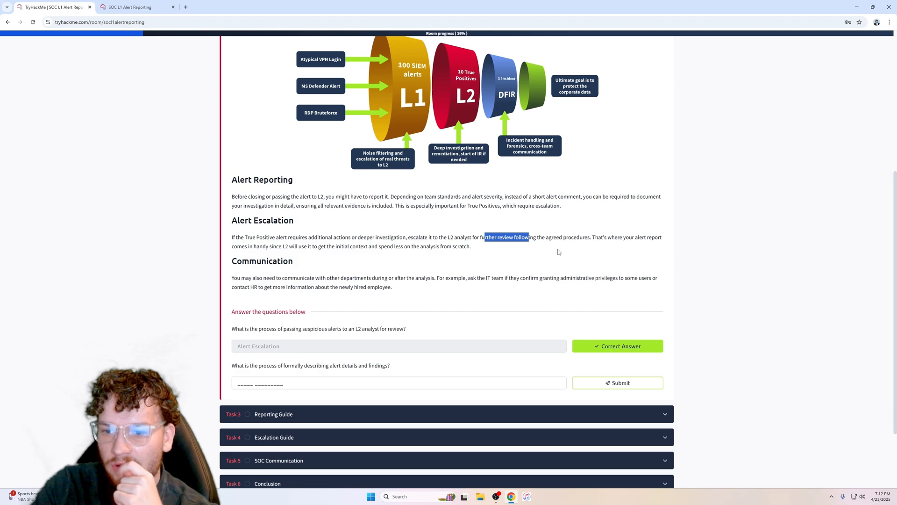
scroll(down, 3)
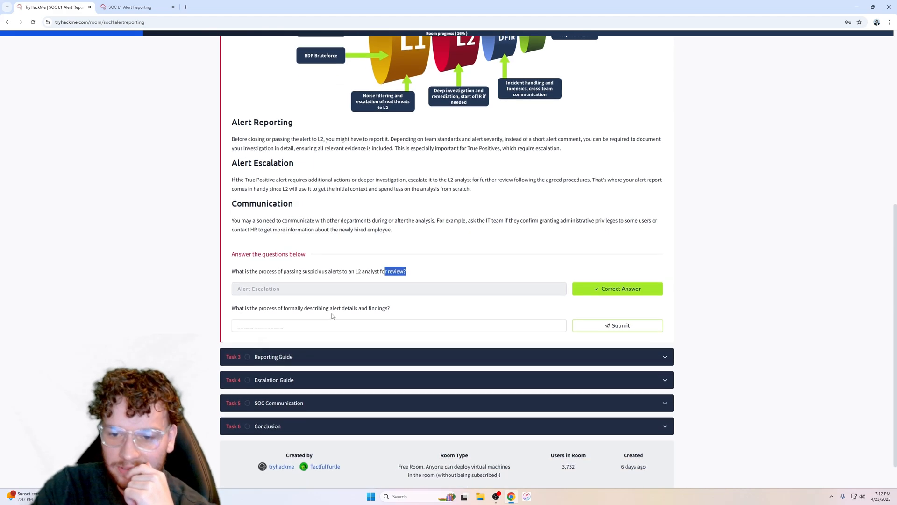
scroll(up, 3)
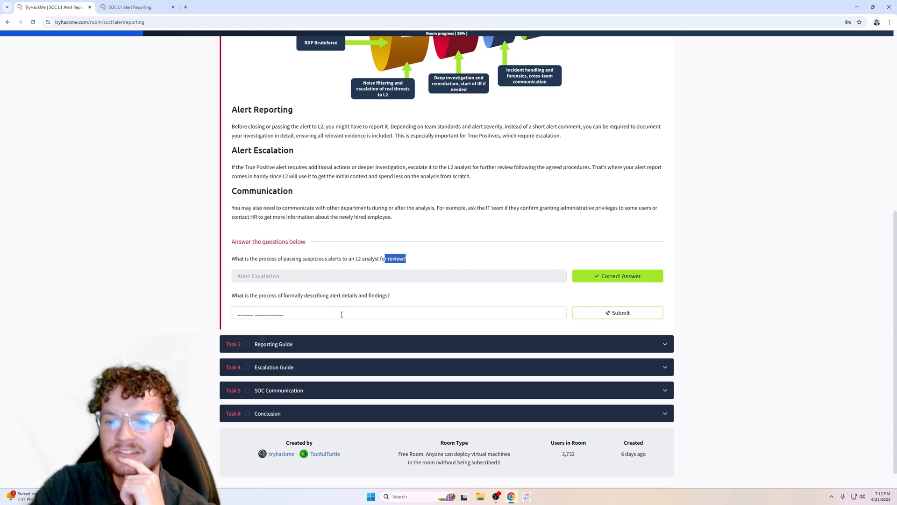
text(al)
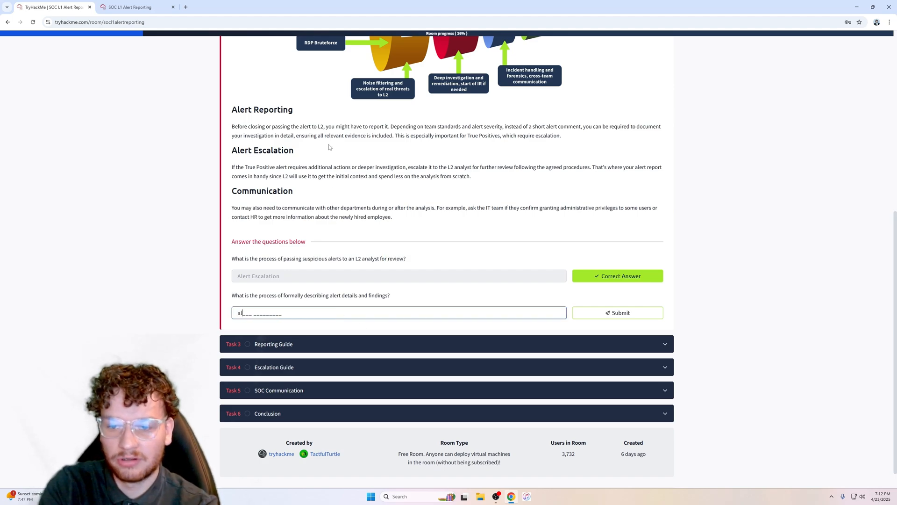
text(ert rep)
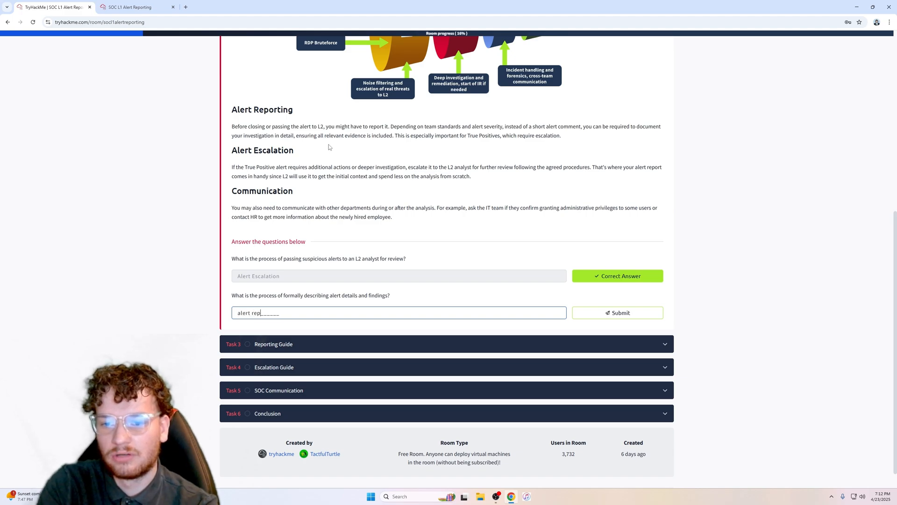
click(617, 312)
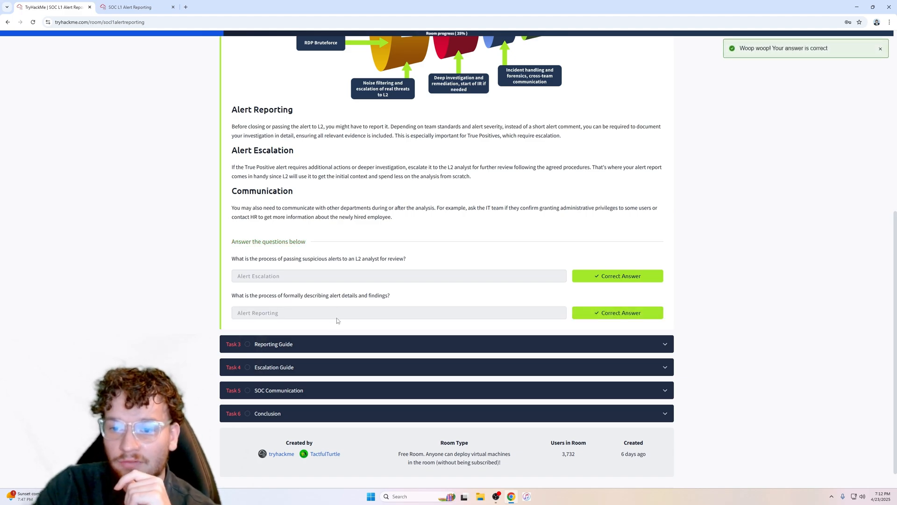
mouse_move(524, 137)
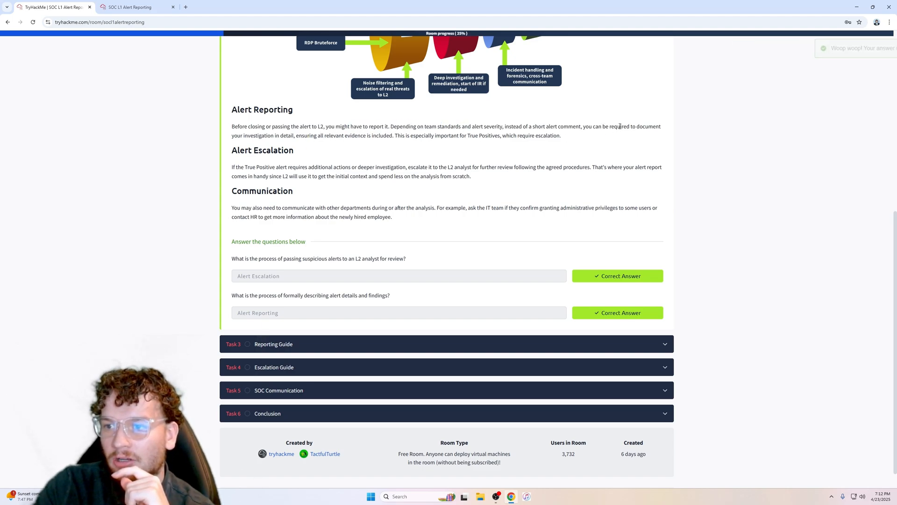
double_click(278, 135)
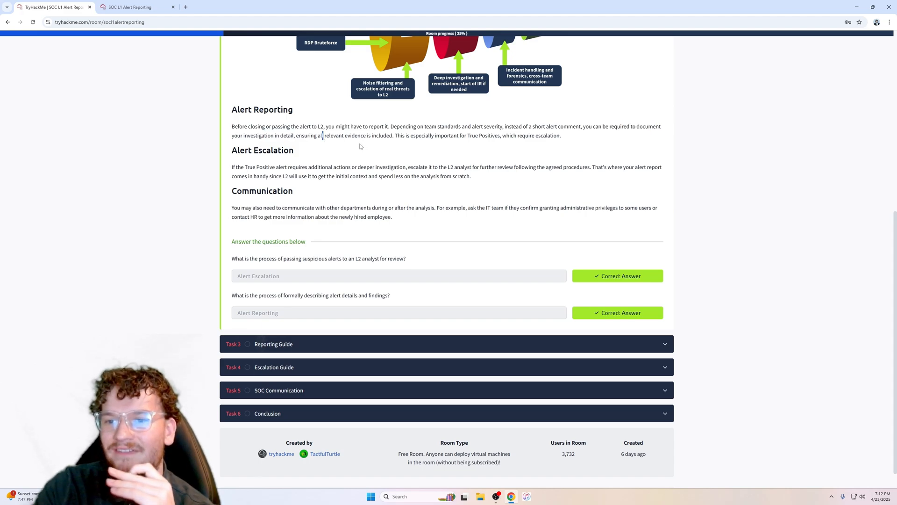
Scroll down to the Task 3 Reporting Guide section
scroll(down, 3)
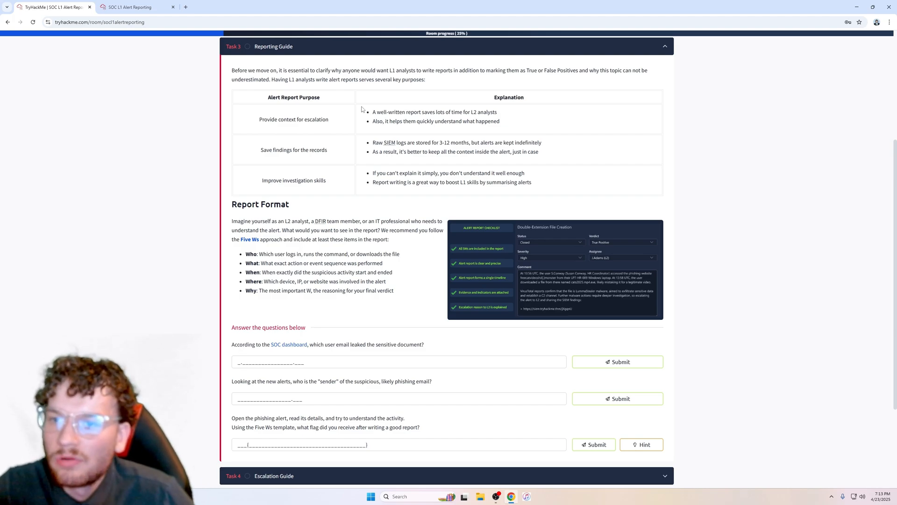
mouse_move(457, 103)
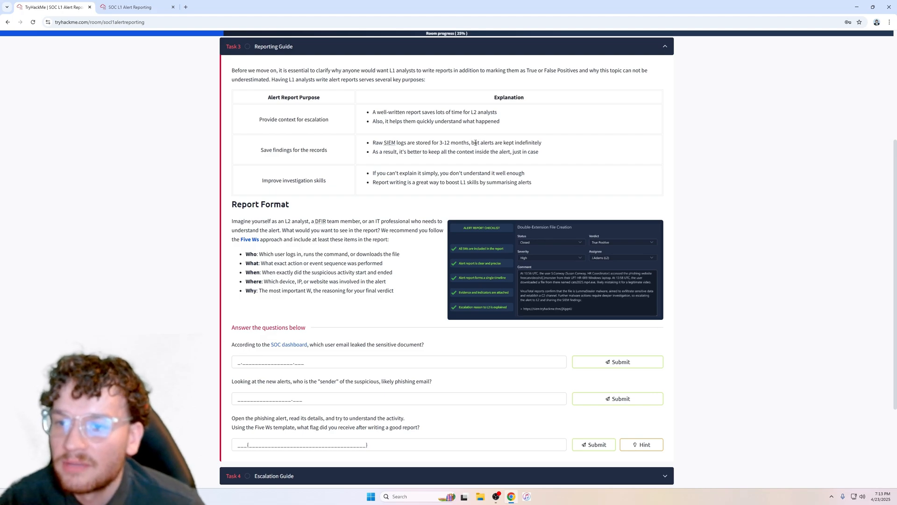
mouse_move(249, 153)
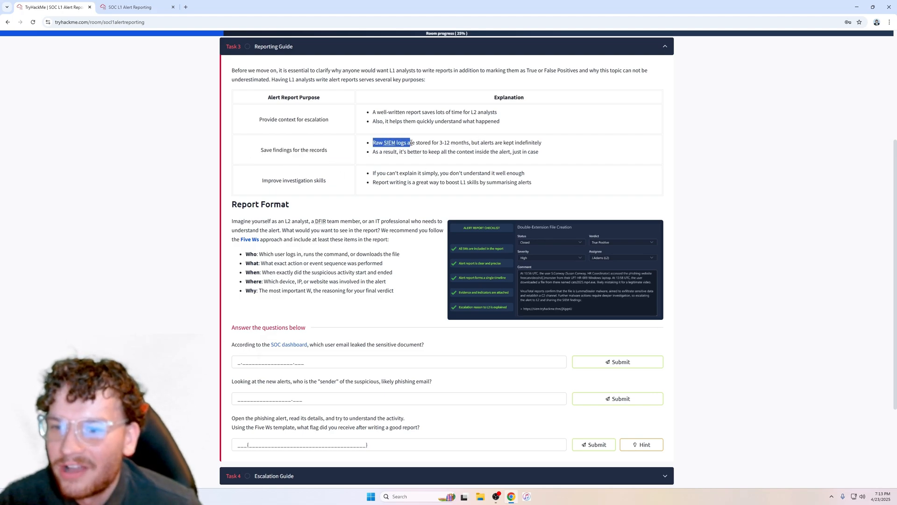
drag(372, 142, 496, 152)
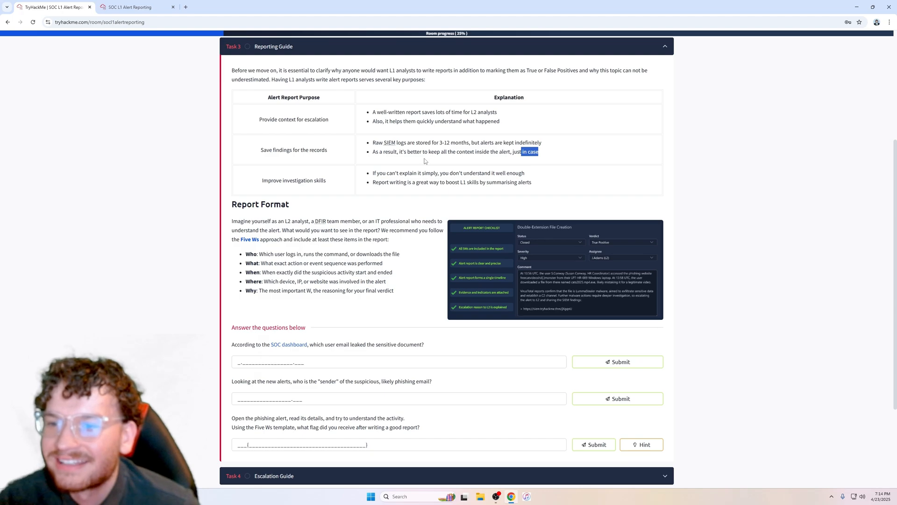
mouse_move(519, 162)
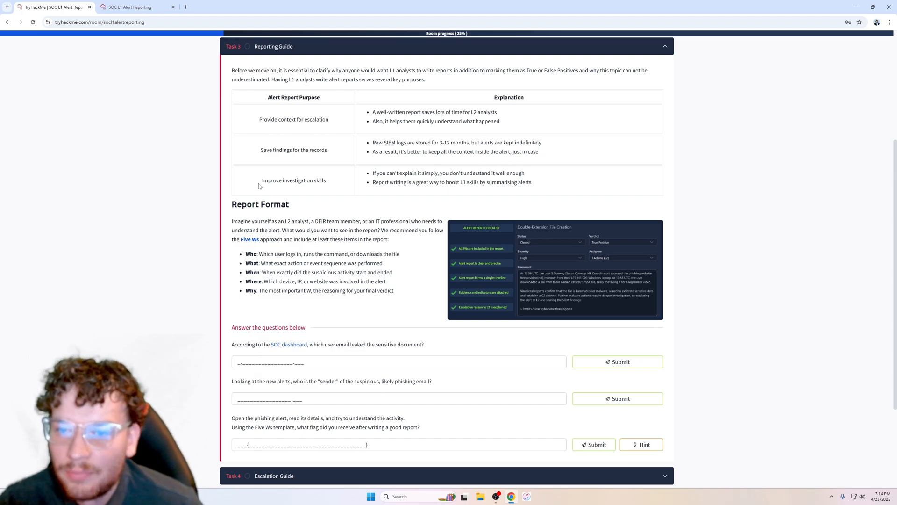
mouse_move(368, 196)
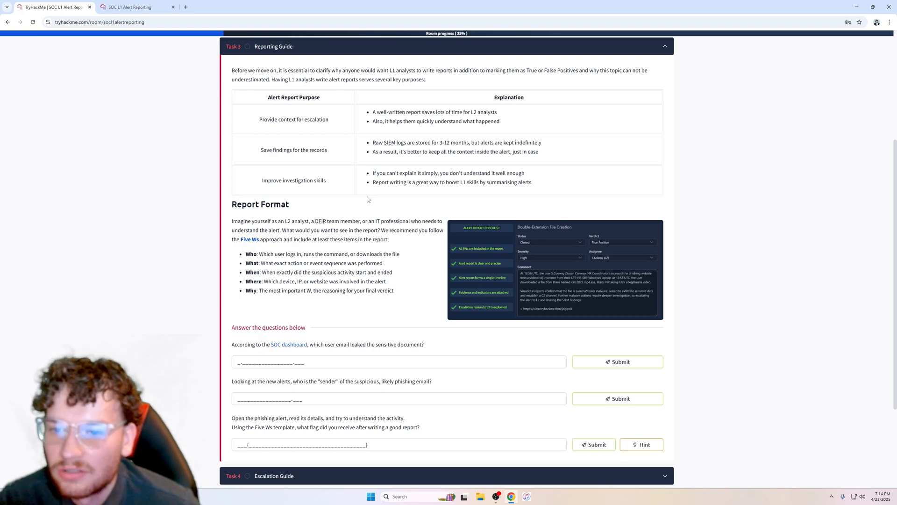
mouse_move(284, 246)
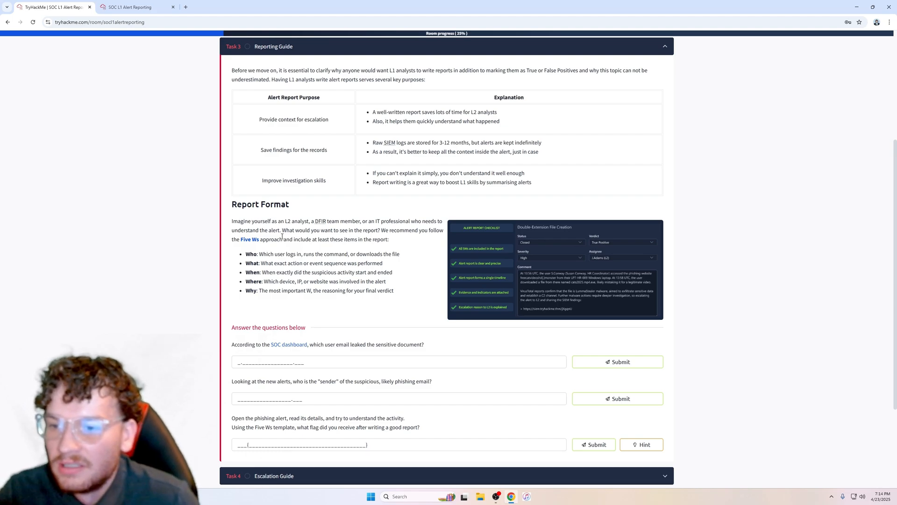
click(554, 271)
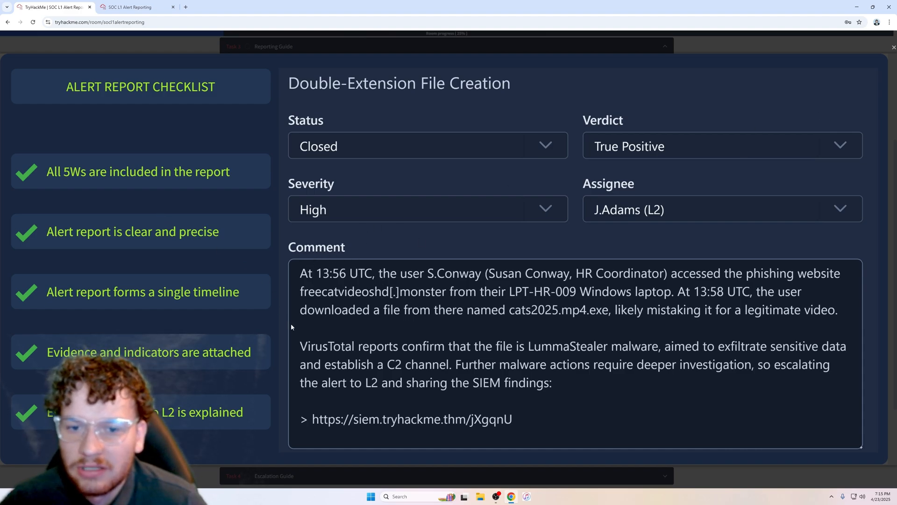
mouse_move(334, 301)
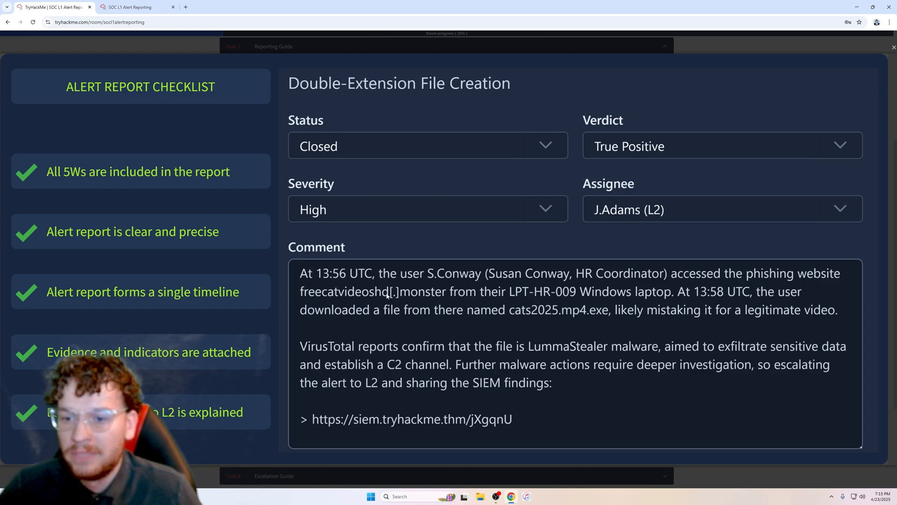
mouse_move(766, 305)
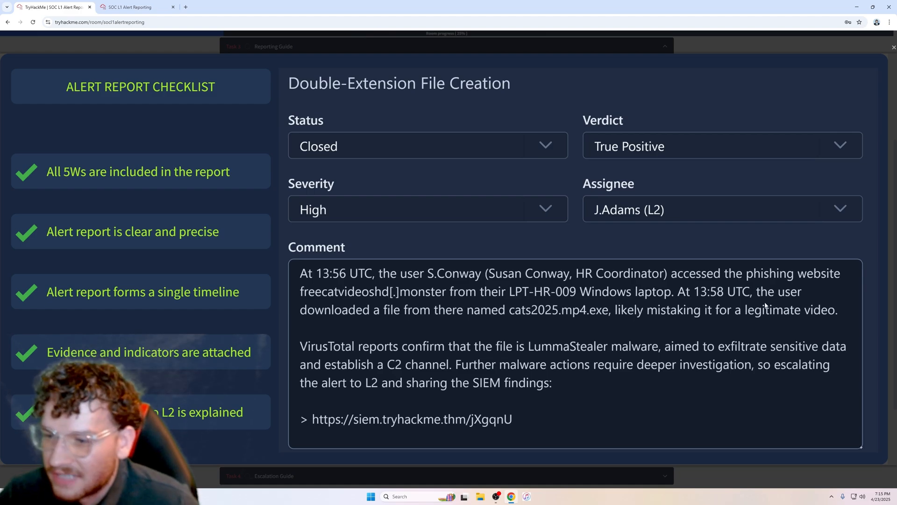
mouse_move(478, 324)
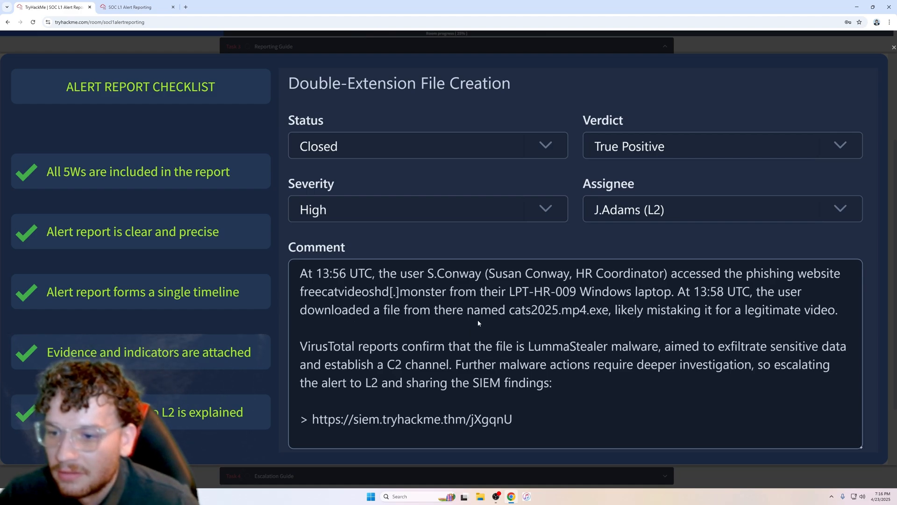
mouse_move(596, 330)
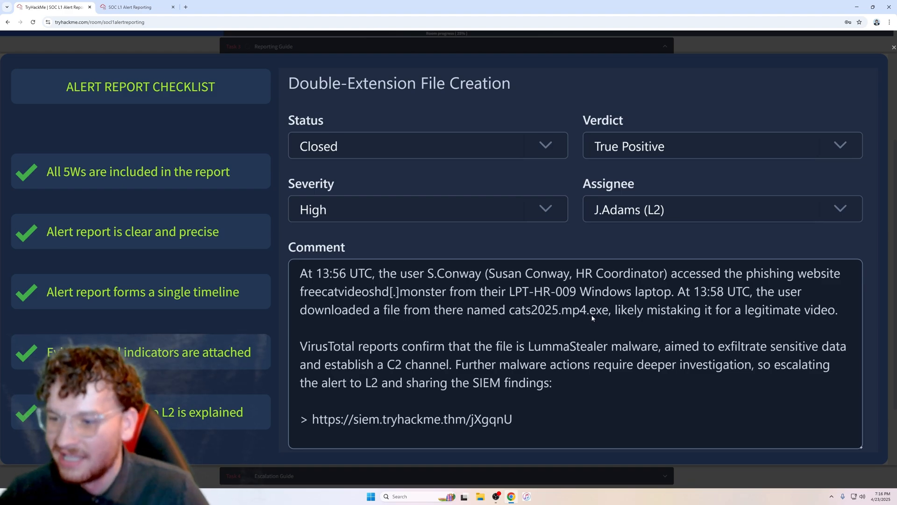
mouse_move(724, 323)
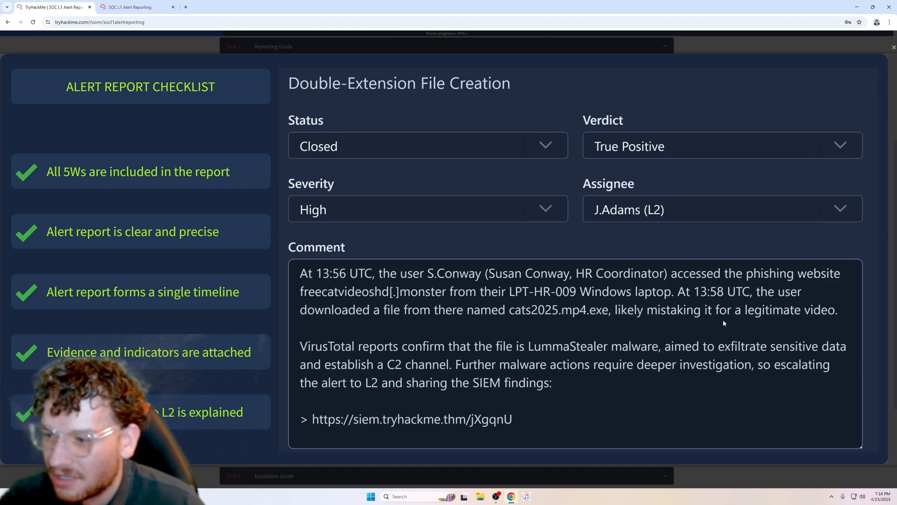
mouse_move(836, 325)
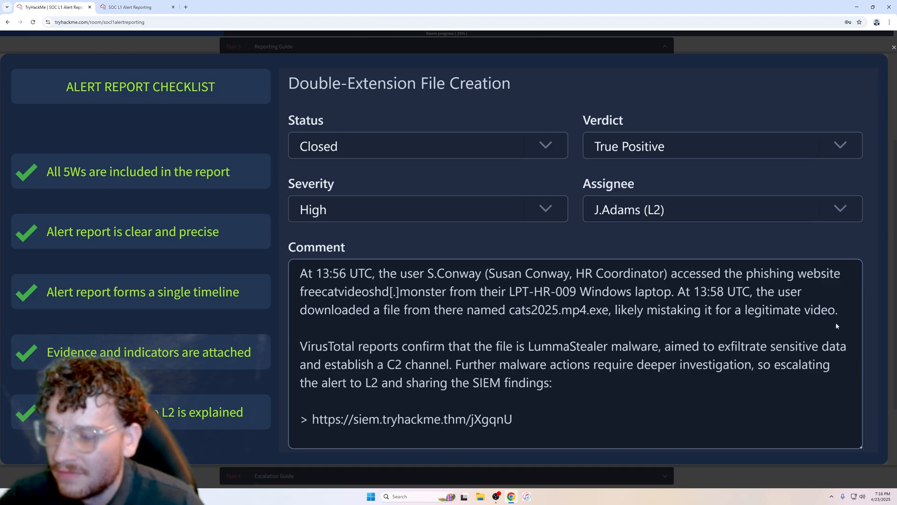
mouse_move(613, 313)
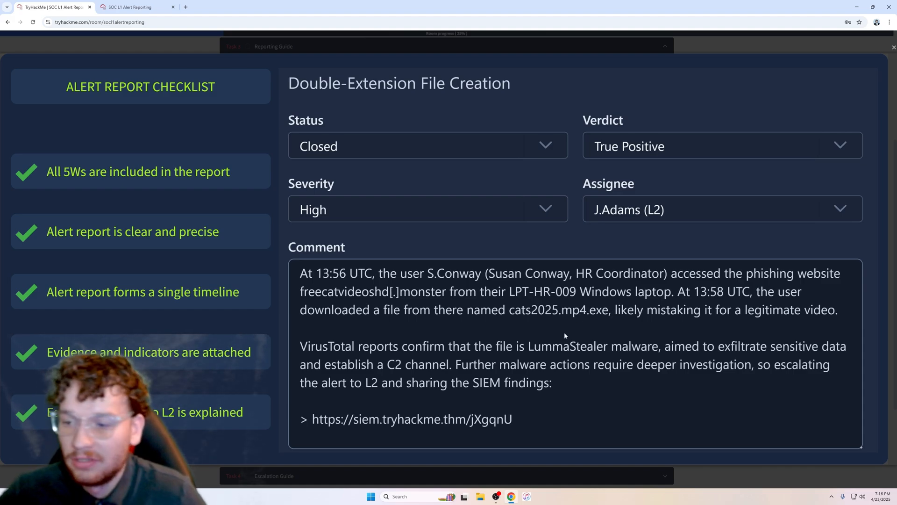
mouse_move(593, 315)
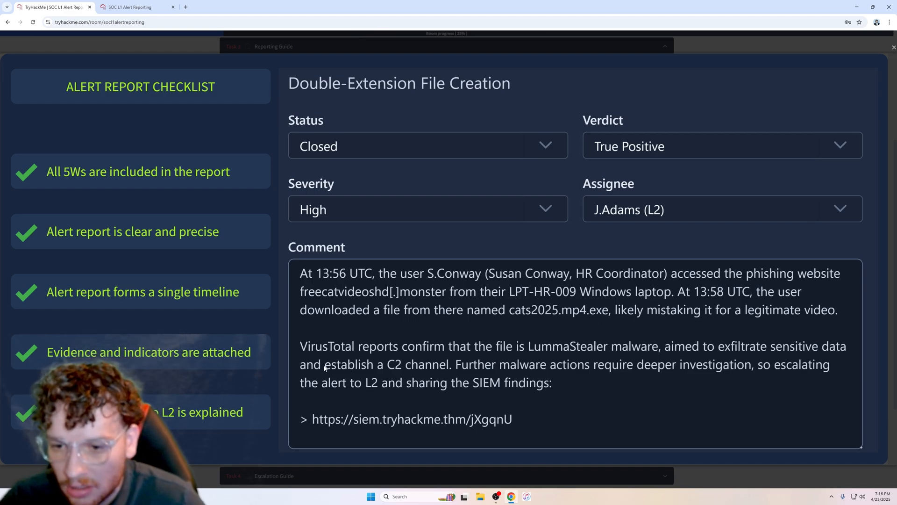
mouse_move(458, 368)
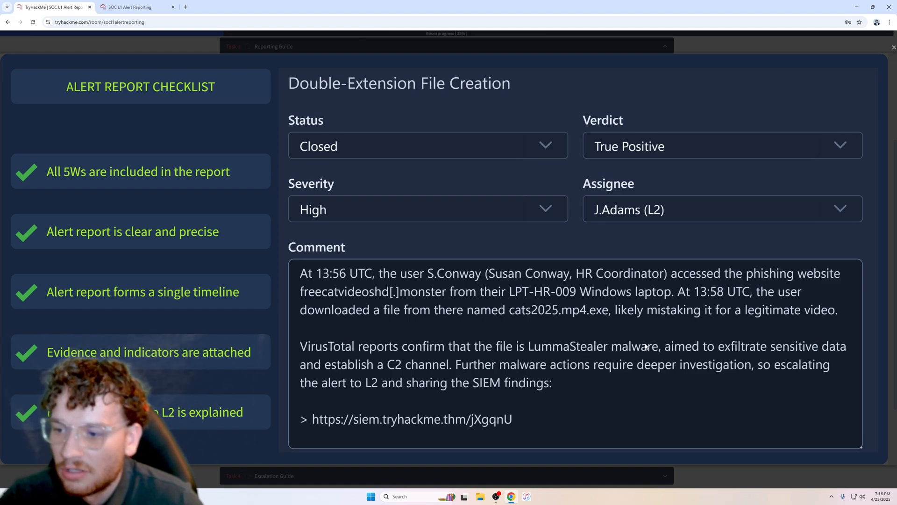
mouse_move(747, 398)
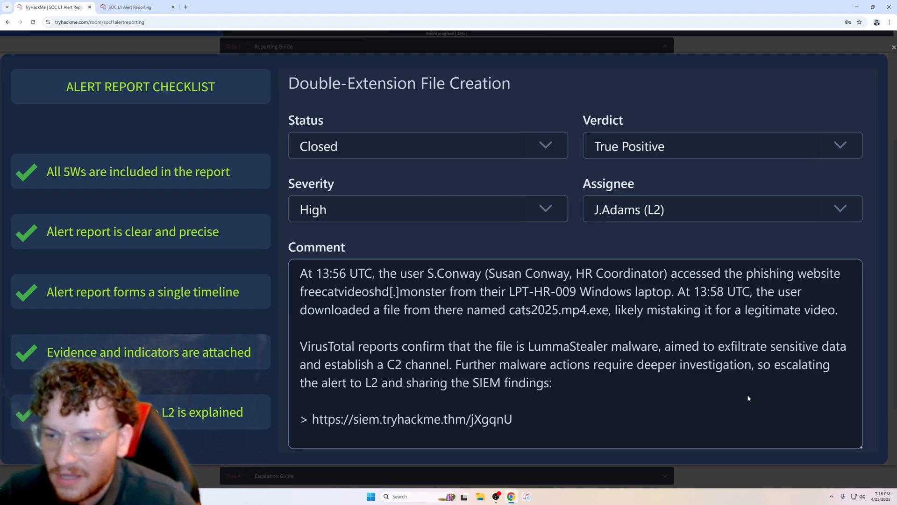
Scroll down Task 3's Five Ws format toward its questions
scroll(down, 3)
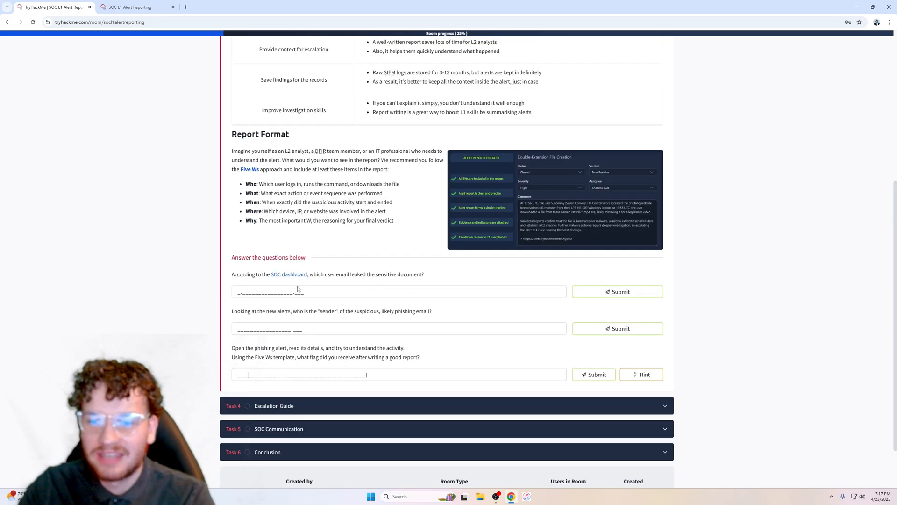
mouse_move(355, 286)
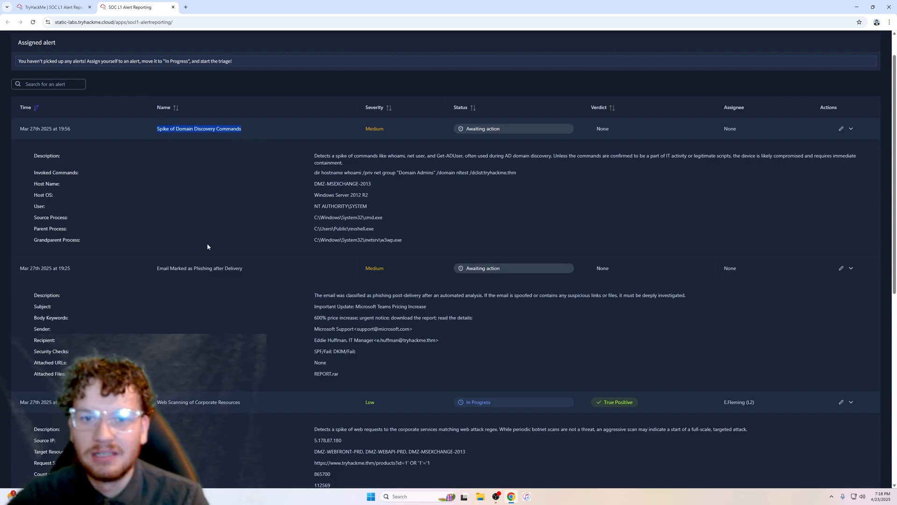
scroll(down, 3)
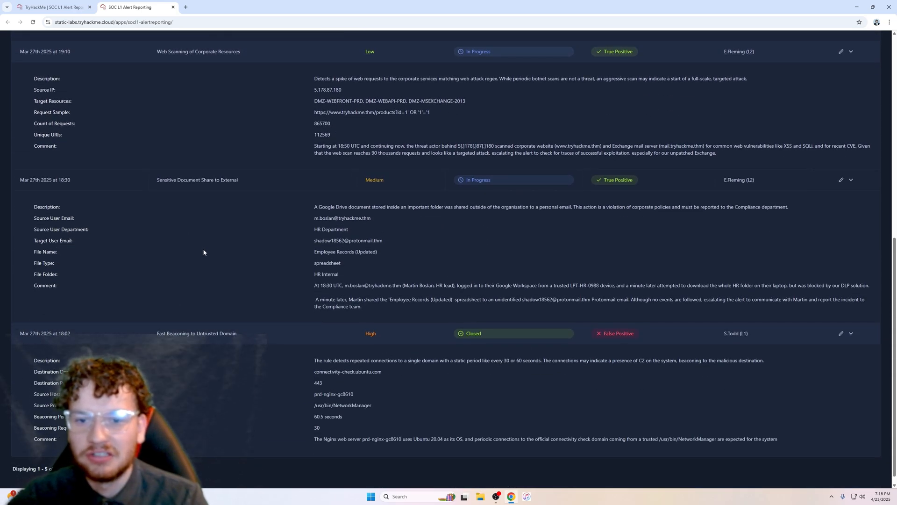
double_click(184, 180)
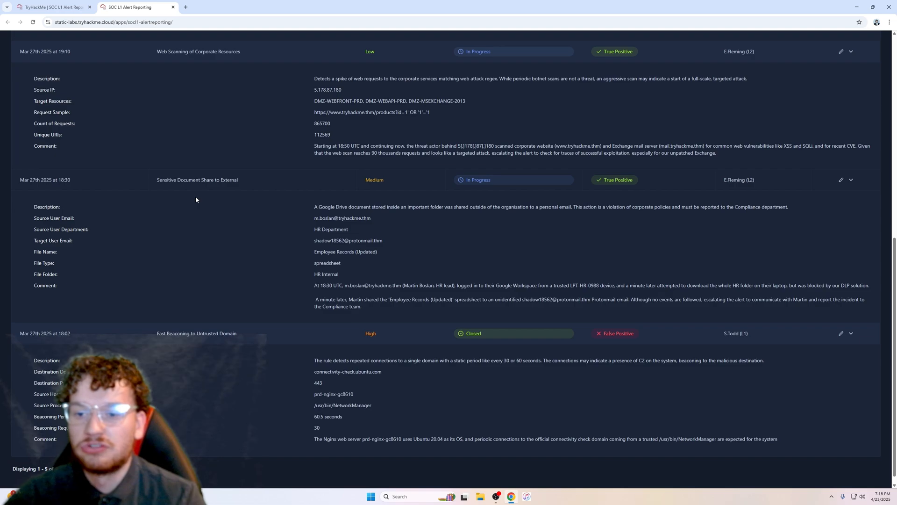
mouse_move(348, 218)
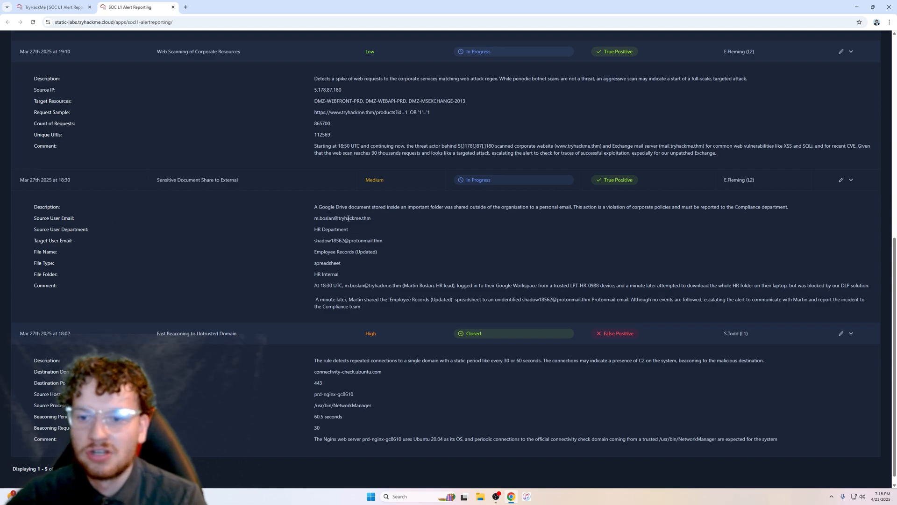
mouse_move(117, 280)
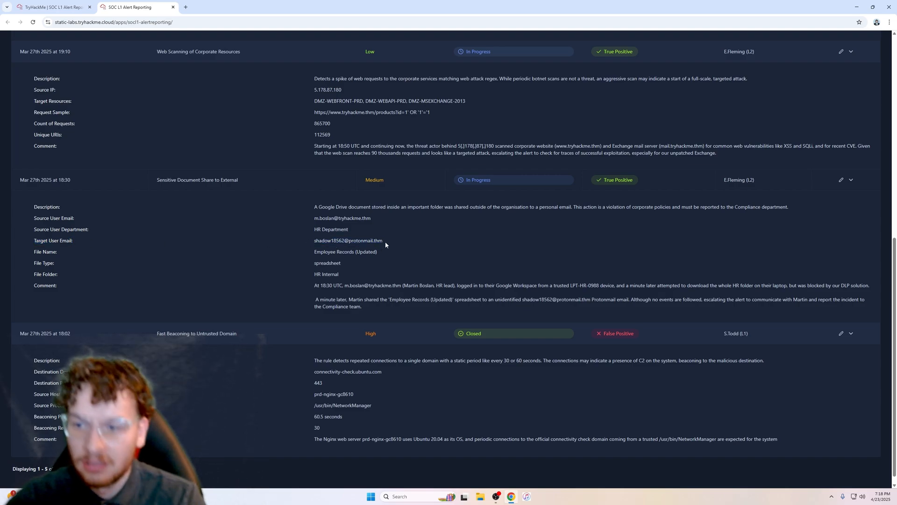
mouse_move(315, 206)
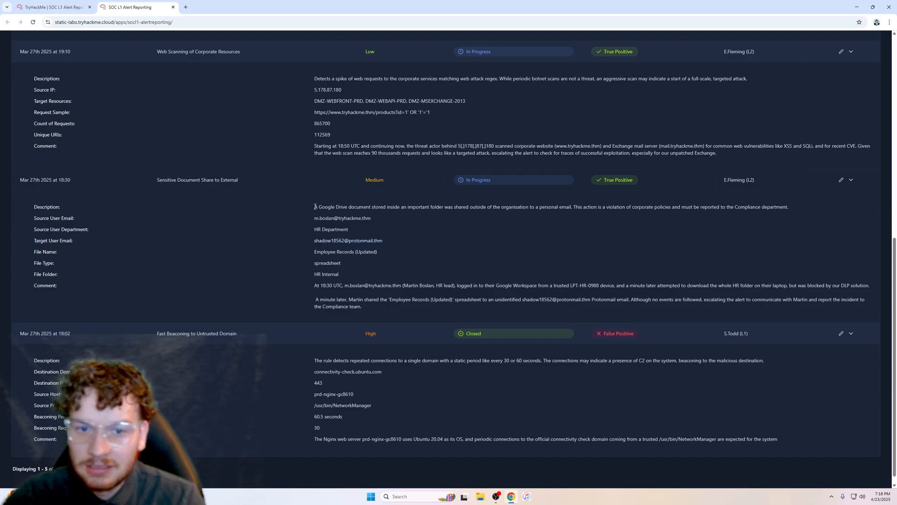
double_click(322, 206)
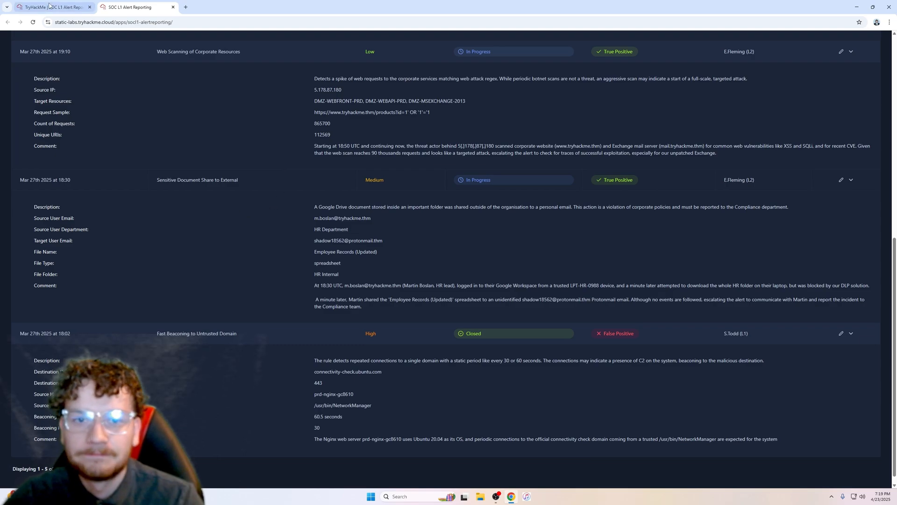
click(52, 6)
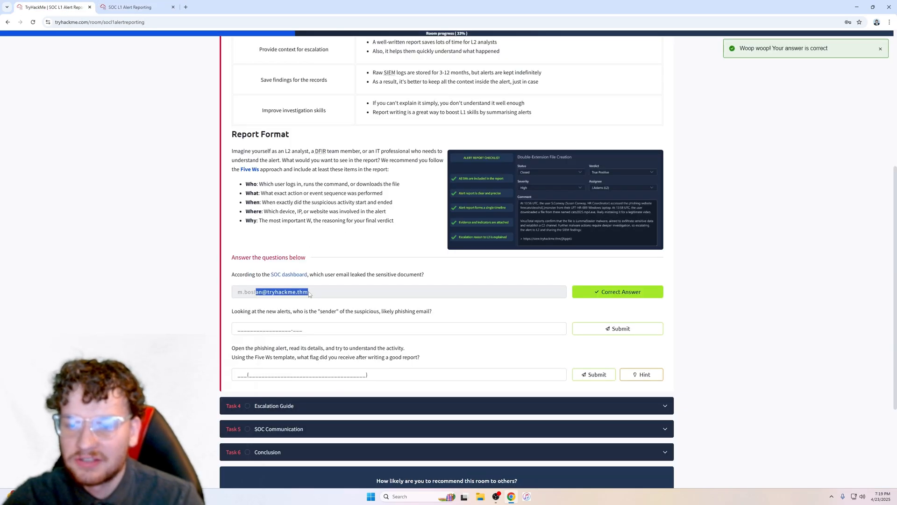
scroll(down, 3)
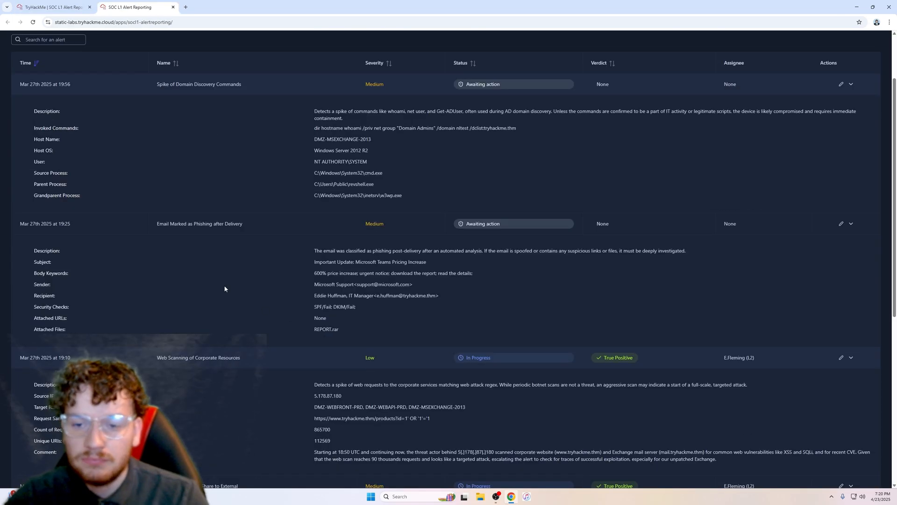
mouse_move(251, 228)
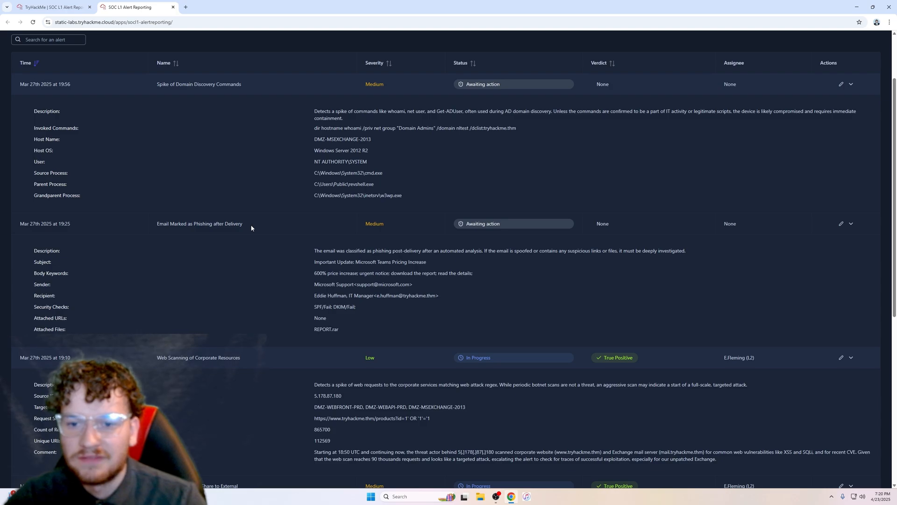
scroll(down, 3)
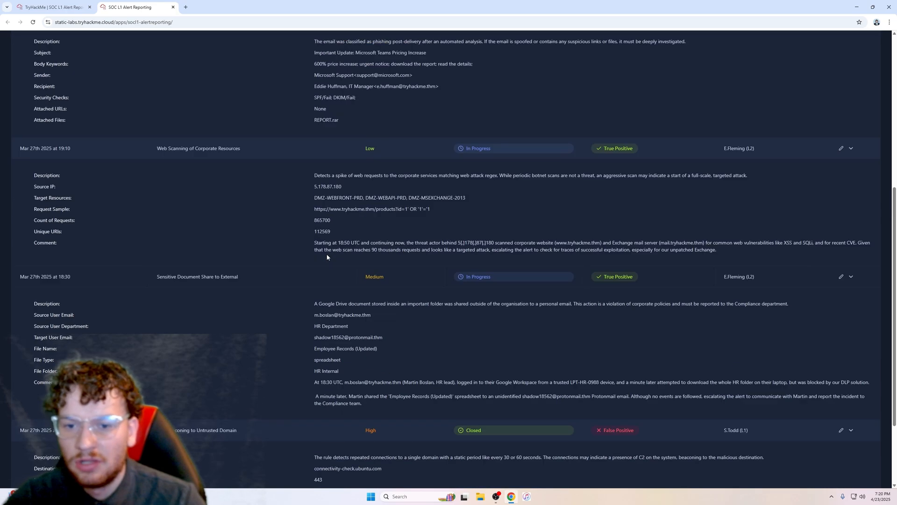
scroll(up, 3)
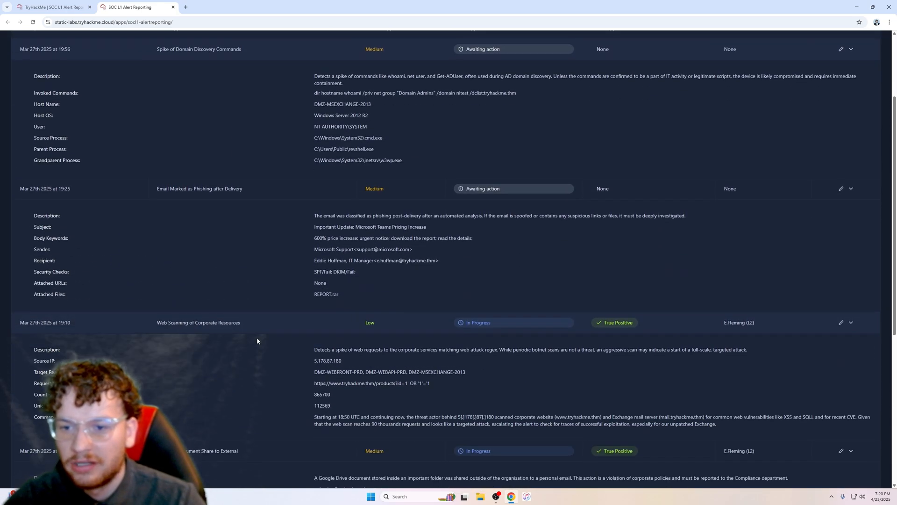
click(47, 22)
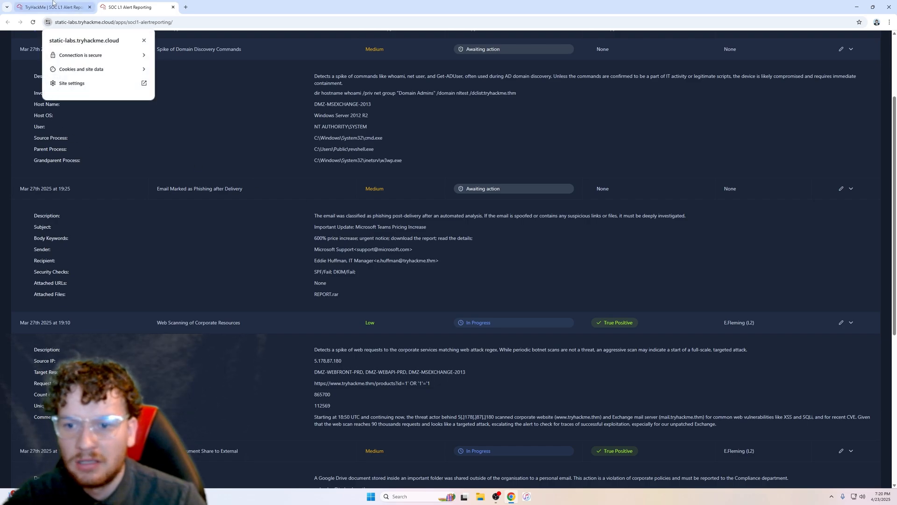
click(131, 6)
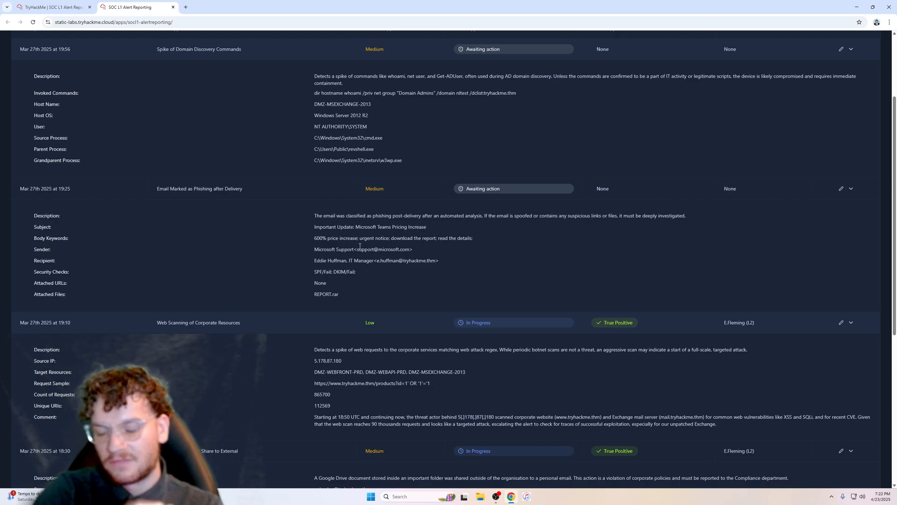
scroll(down, 3)
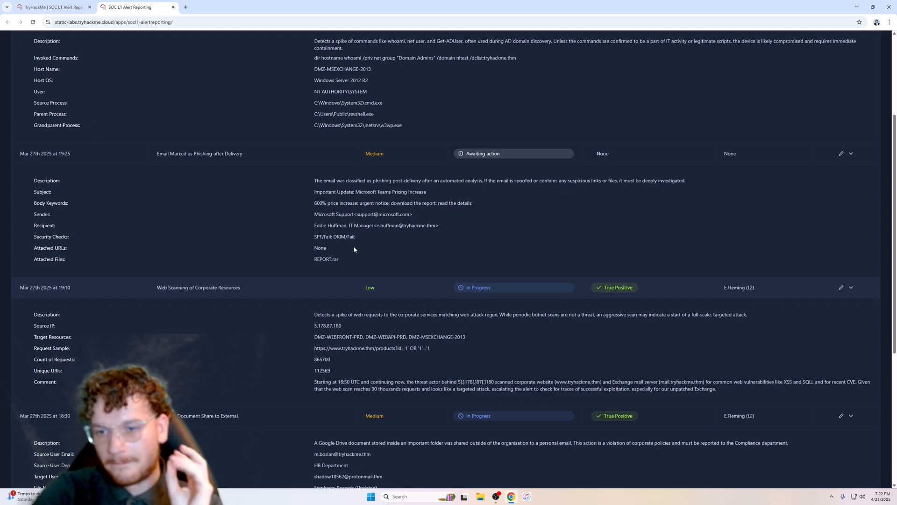
mouse_move(342, 262)
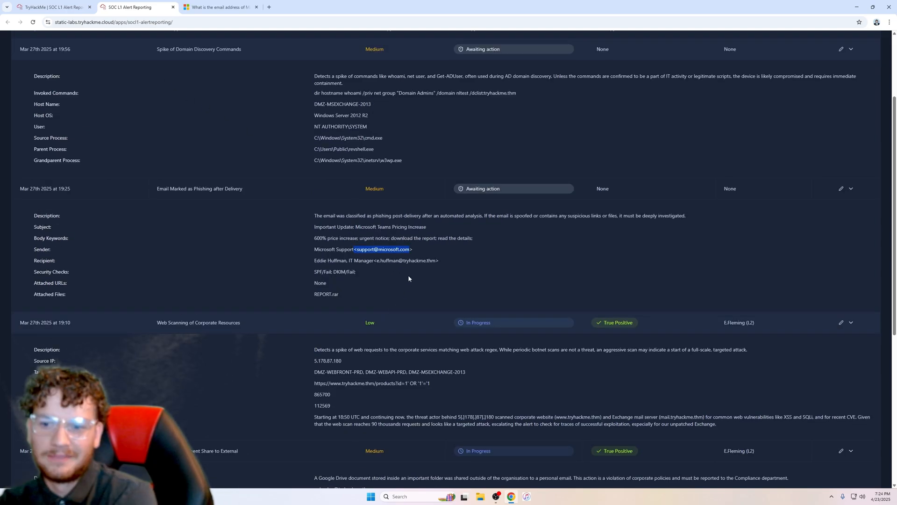
Read the Microsoft Community reply about the sender address and return to the lab tab
click(221, 7)
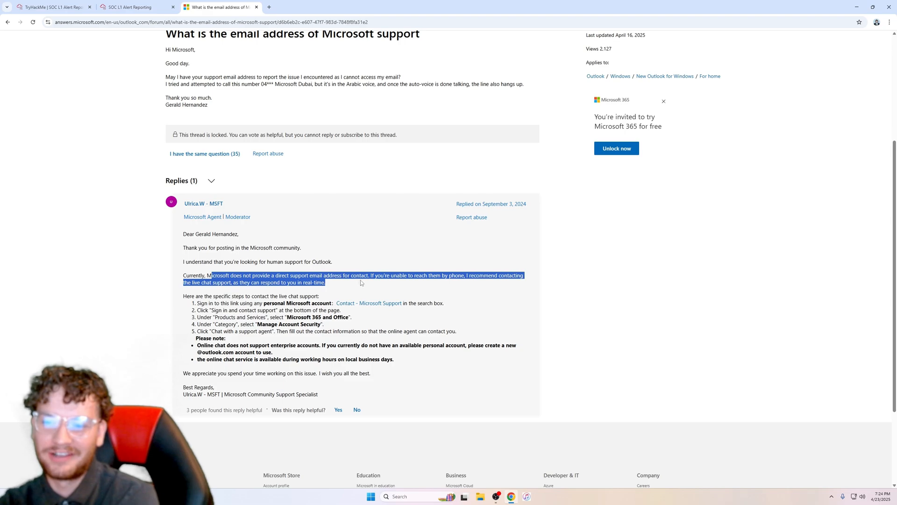
click(453, 282)
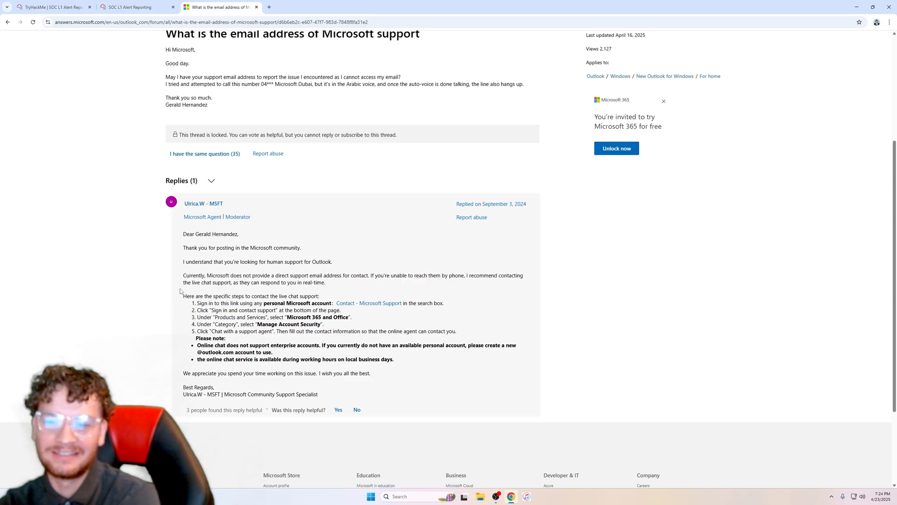
mouse_move(291, 295)
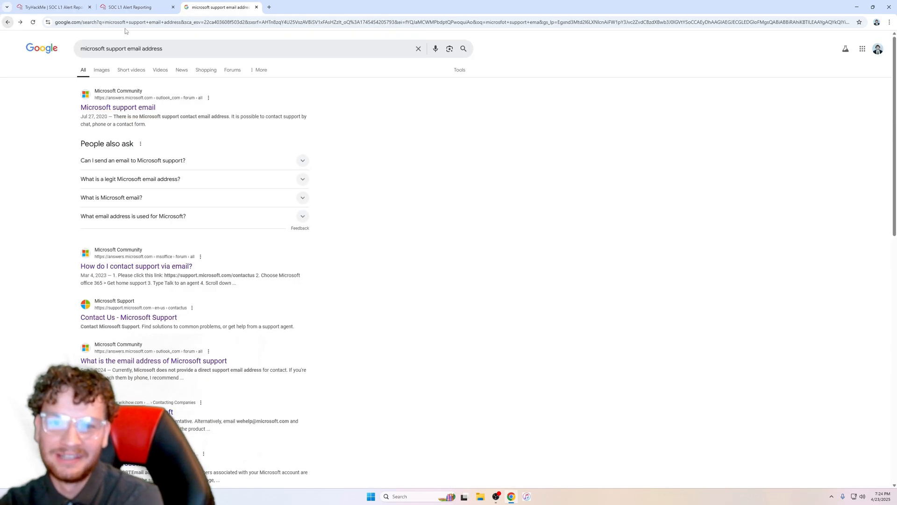
mouse_move(134, 7)
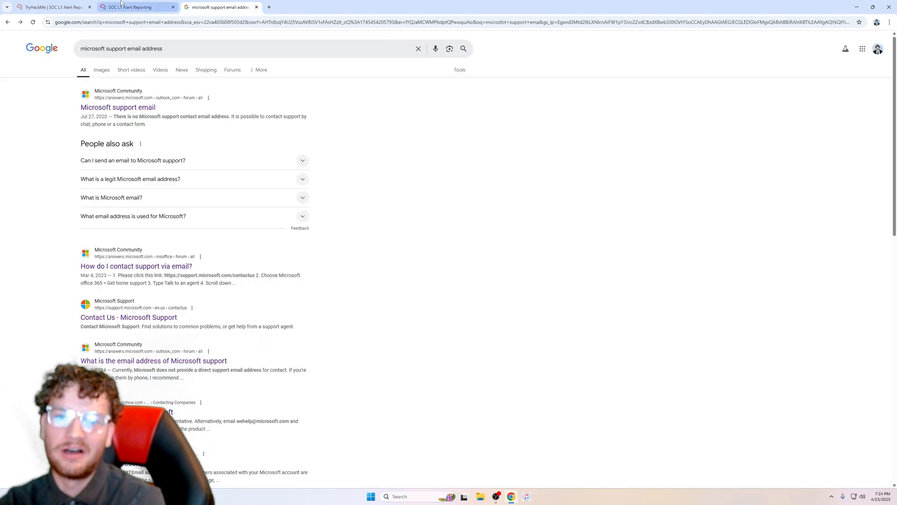
click(51, 7)
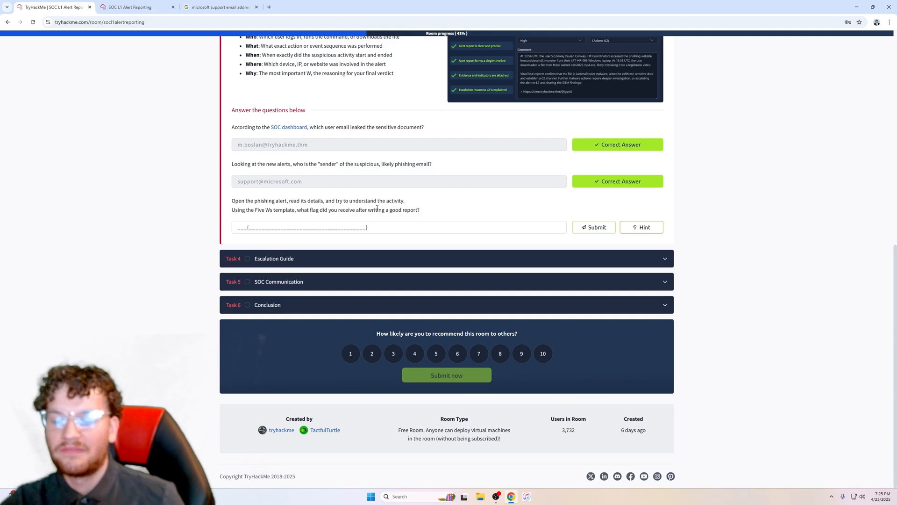
Switch to the SOC L1 Alert Reporting dashboard tab
click(132, 7)
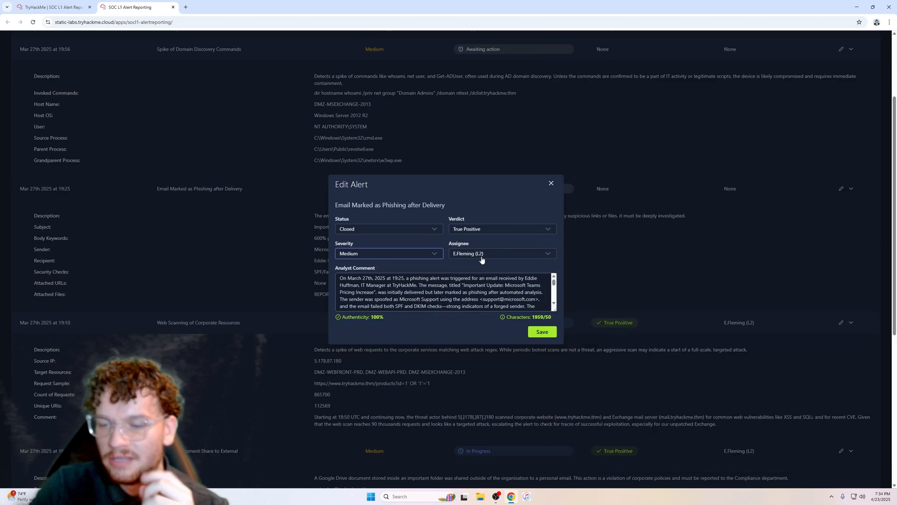
Review the phishing alert's analyst comment and submit its flag for Task 3
click(501, 254)
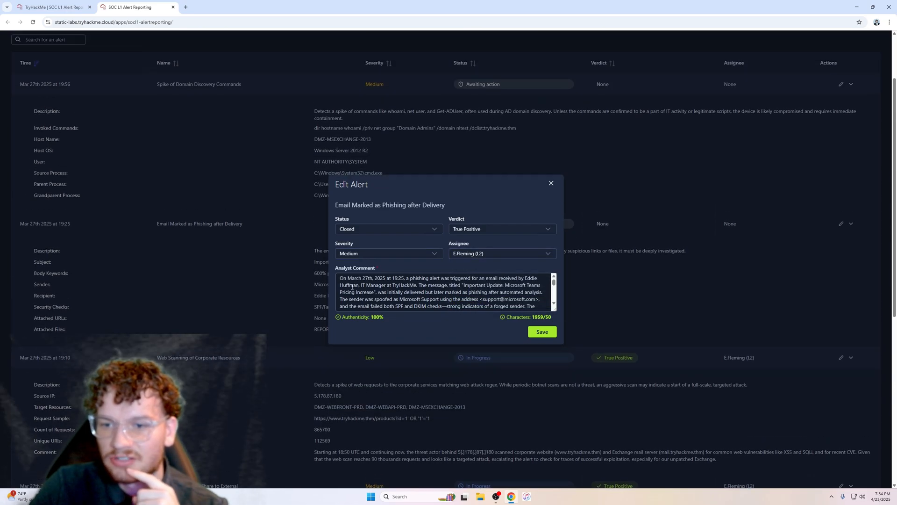
click(541, 331)
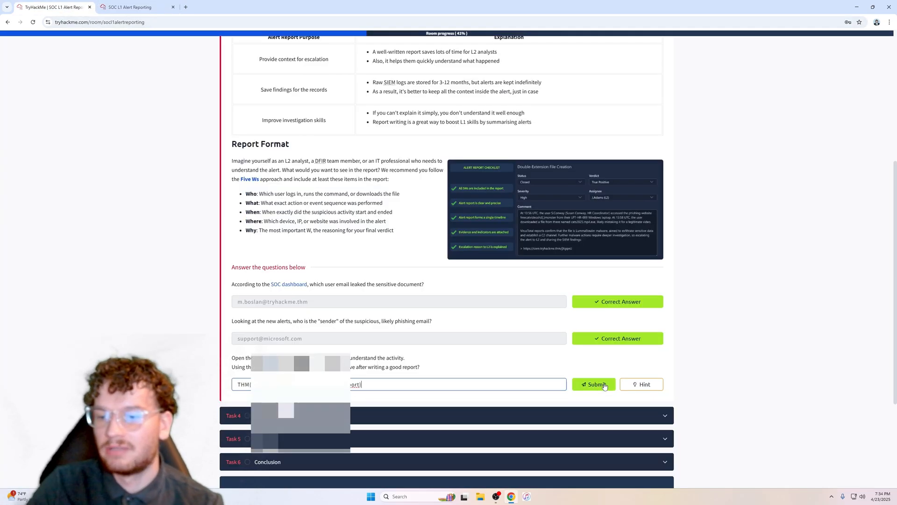
mouse_move(641, 384)
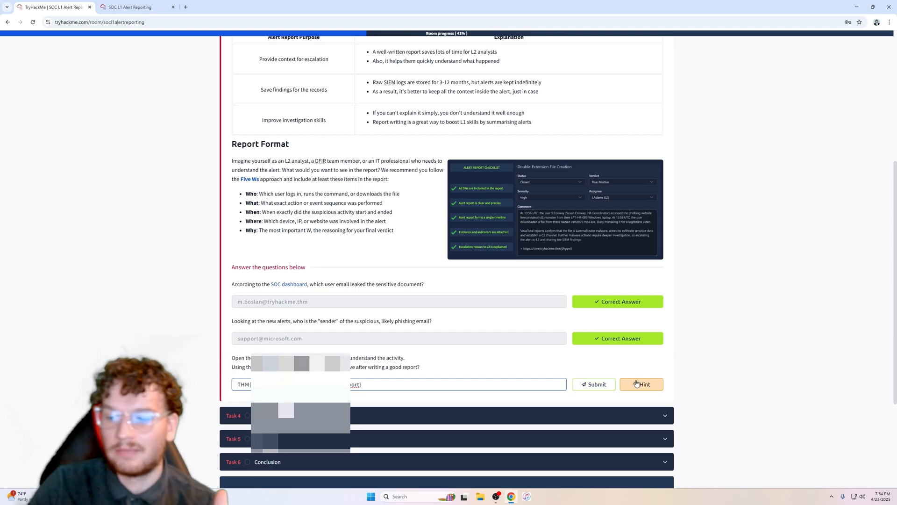
click(594, 384)
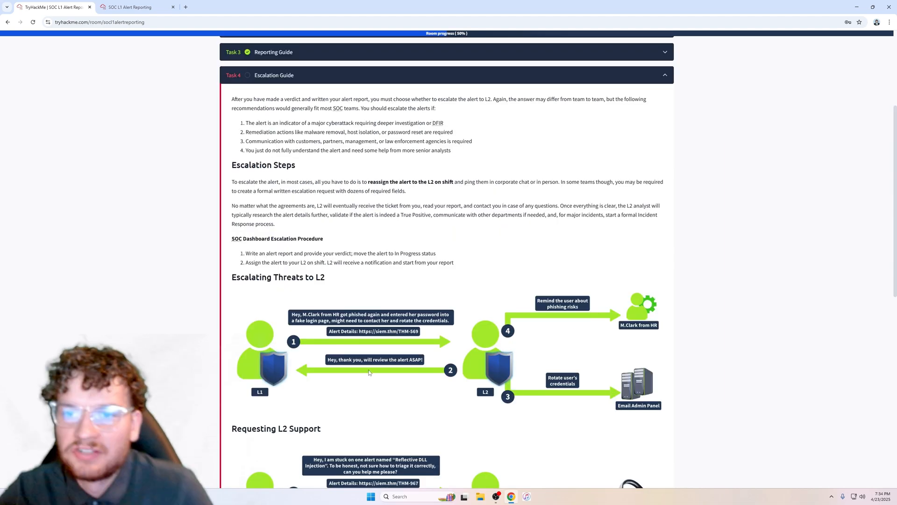
mouse_move(331, 313)
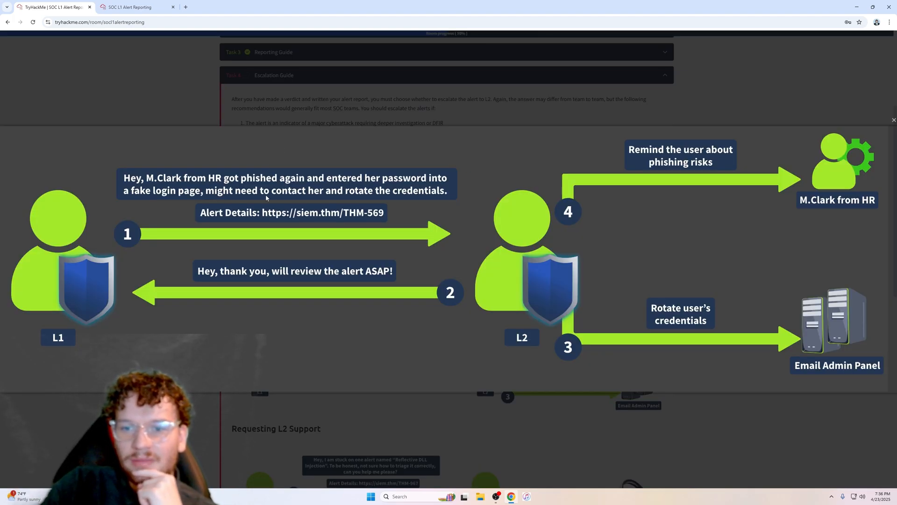
mouse_move(444, 180)
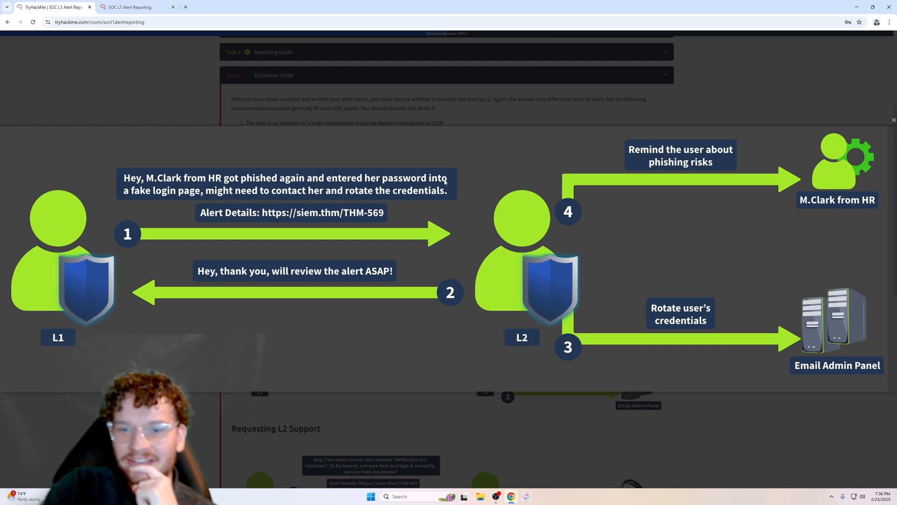
mouse_move(362, 202)
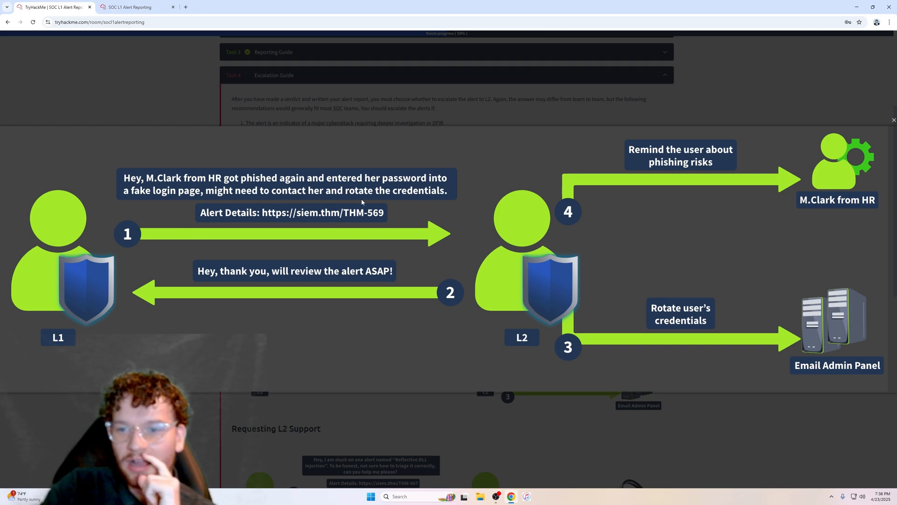
mouse_move(157, 233)
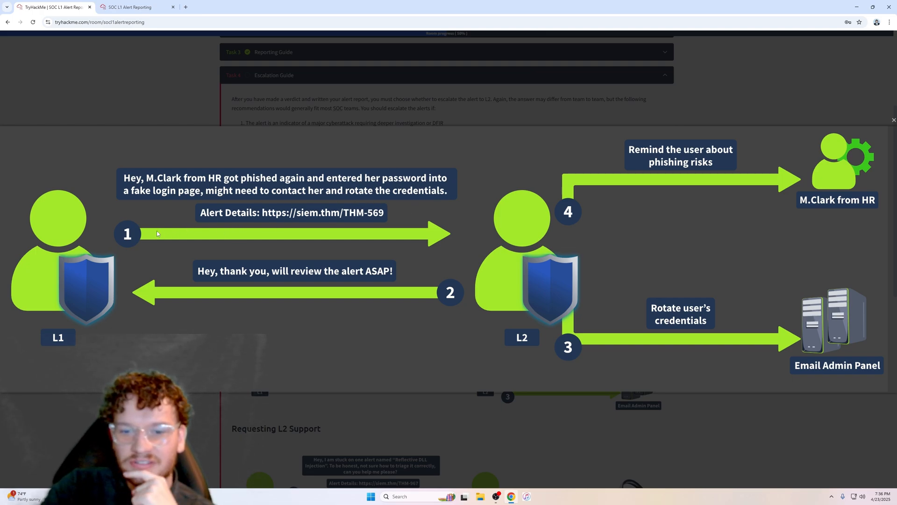
mouse_move(506, 318)
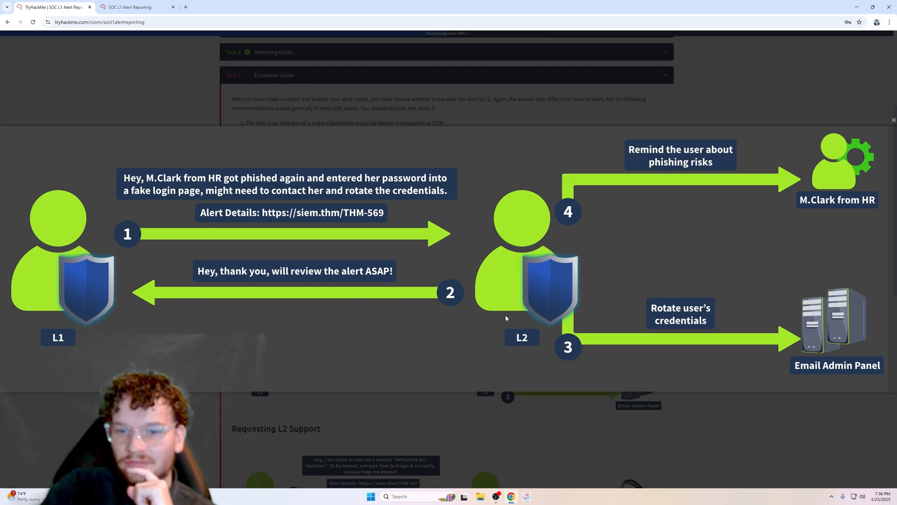
mouse_move(426, 280)
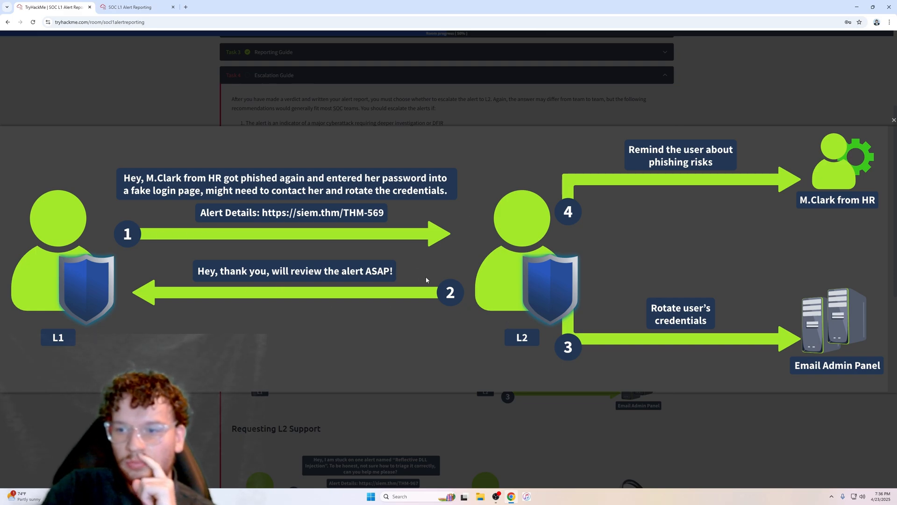
mouse_move(581, 281)
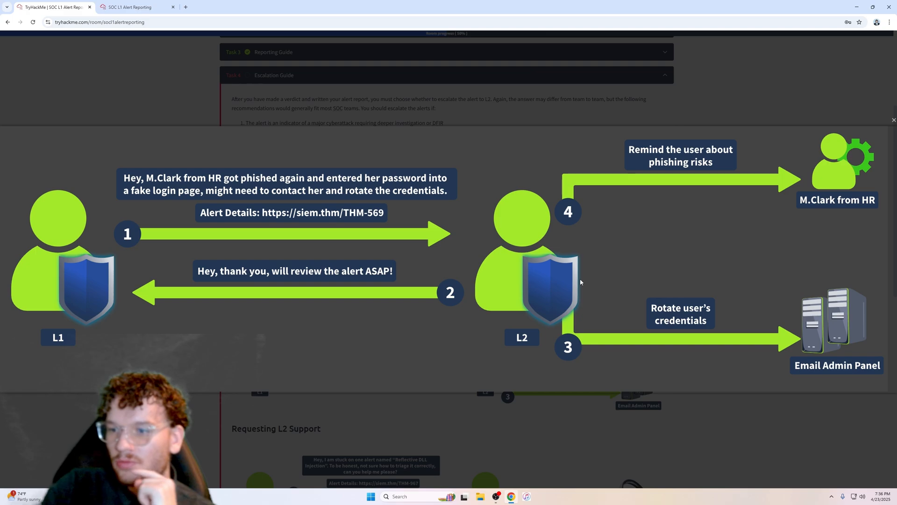
mouse_move(598, 335)
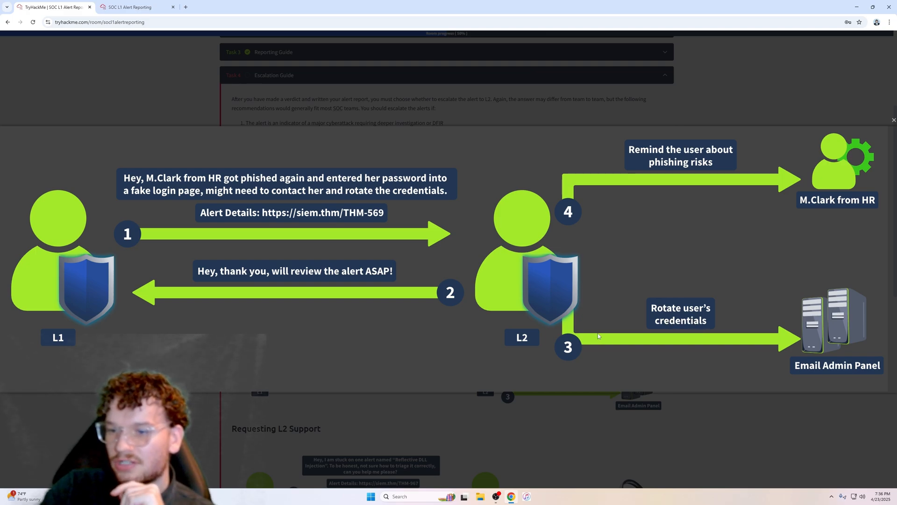
mouse_move(861, 369)
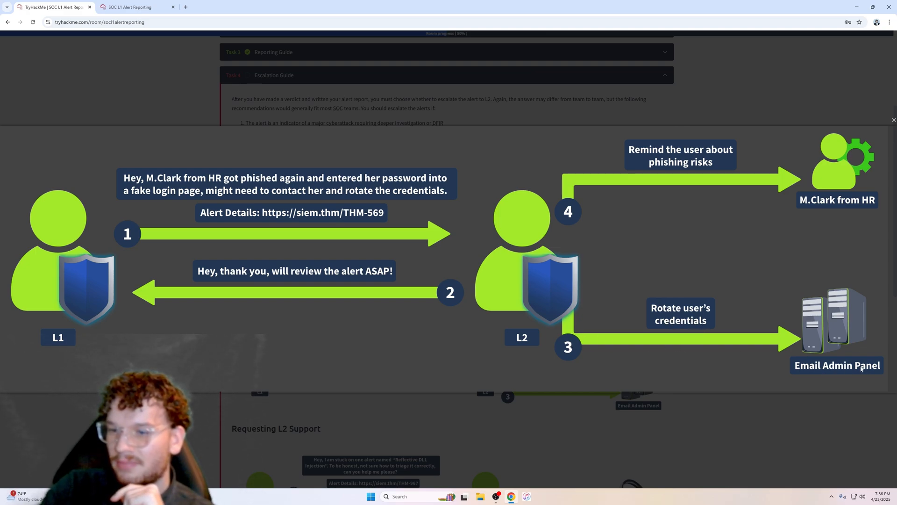
mouse_move(685, 180)
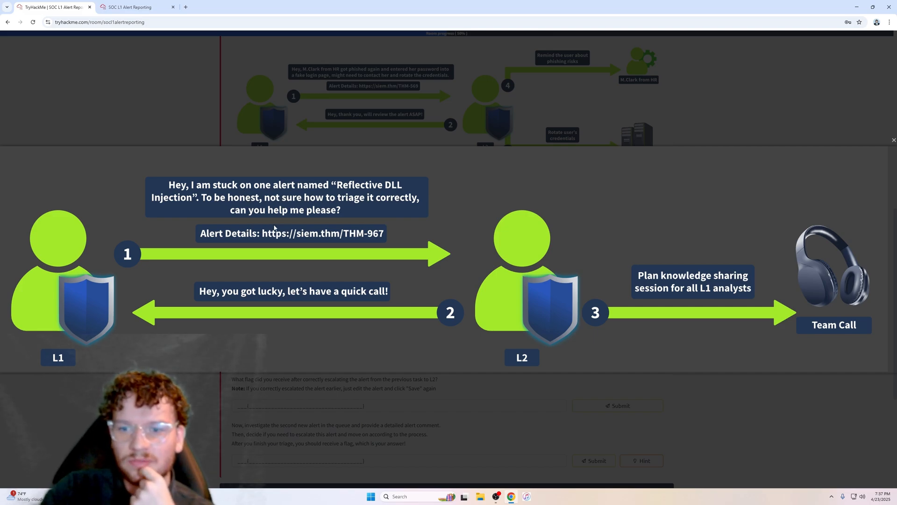
mouse_move(279, 224)
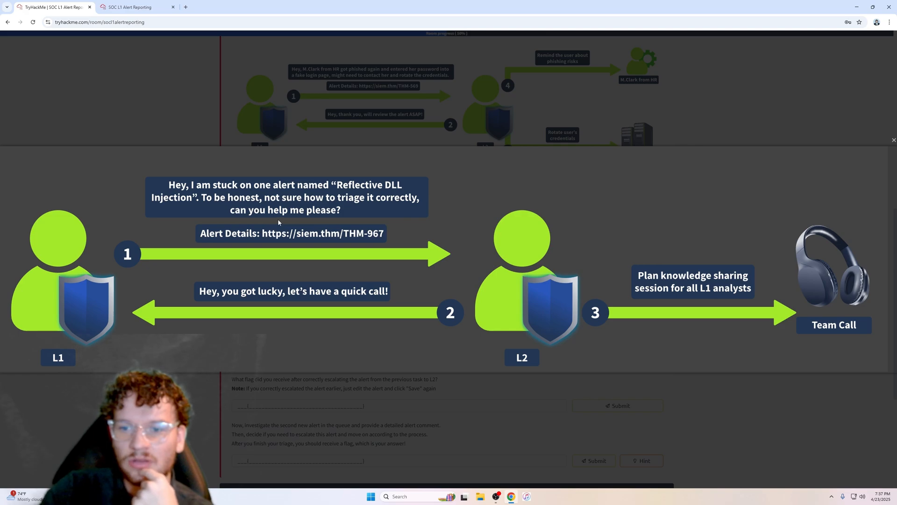
mouse_move(525, 297)
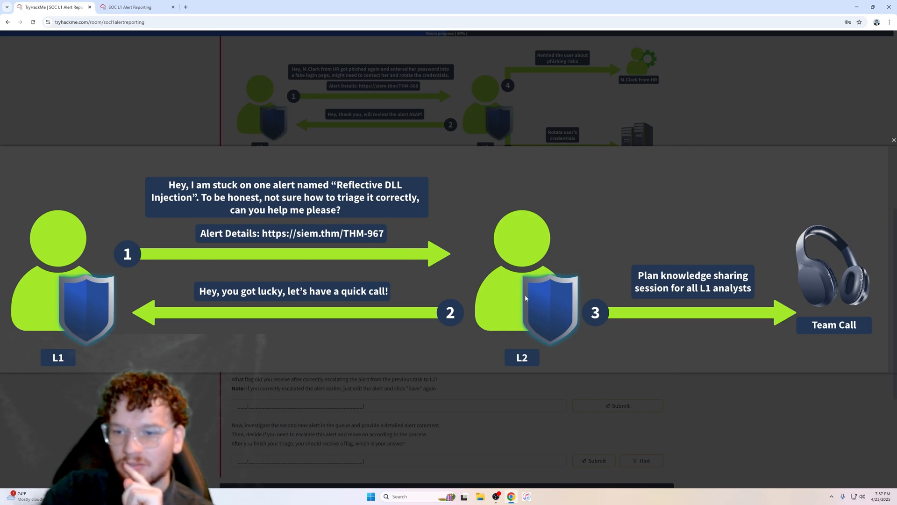
mouse_move(321, 309)
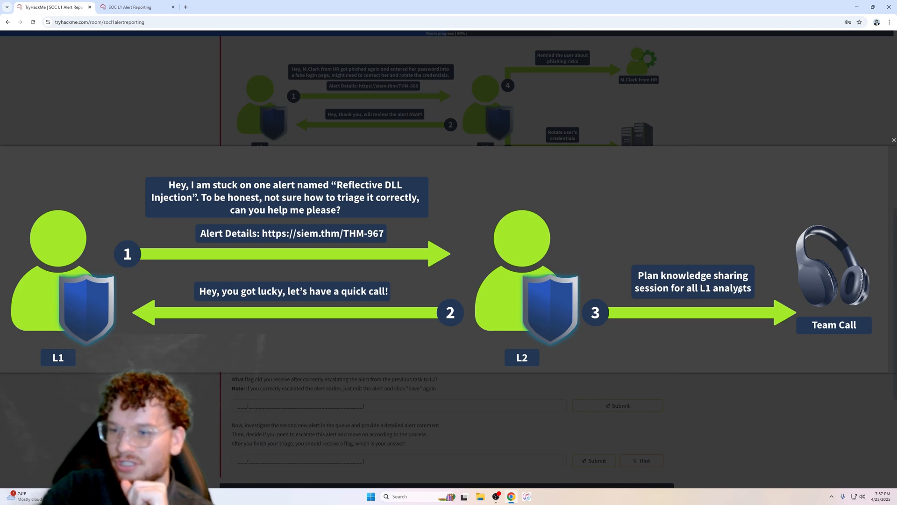
mouse_move(741, 306)
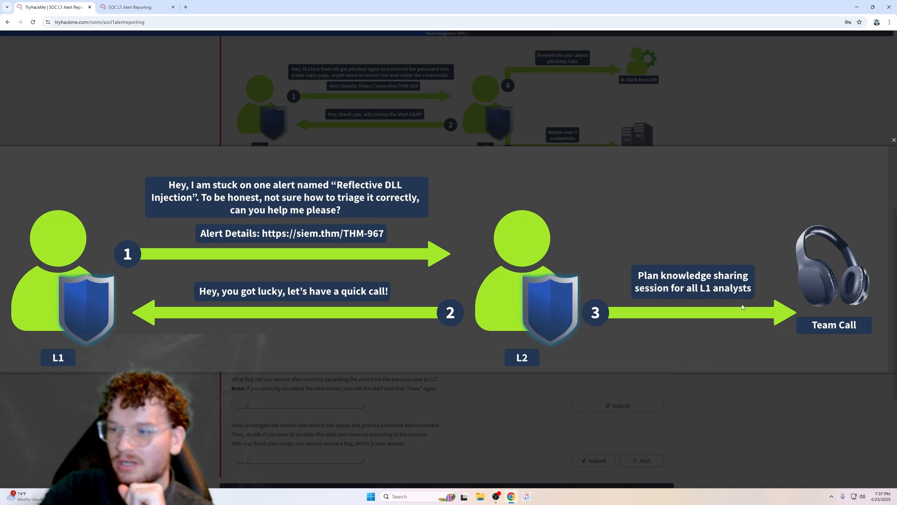
Scroll down to Task 4's questions about L2 escalation
scroll(down, 3)
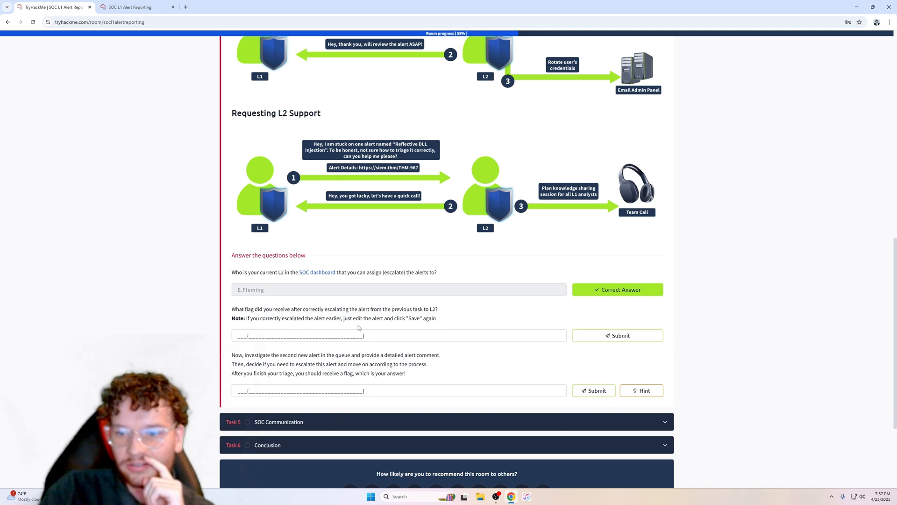
Switch to the SIEM dashboard and view the Assigned alerts page with five alerts
click(135, 7)
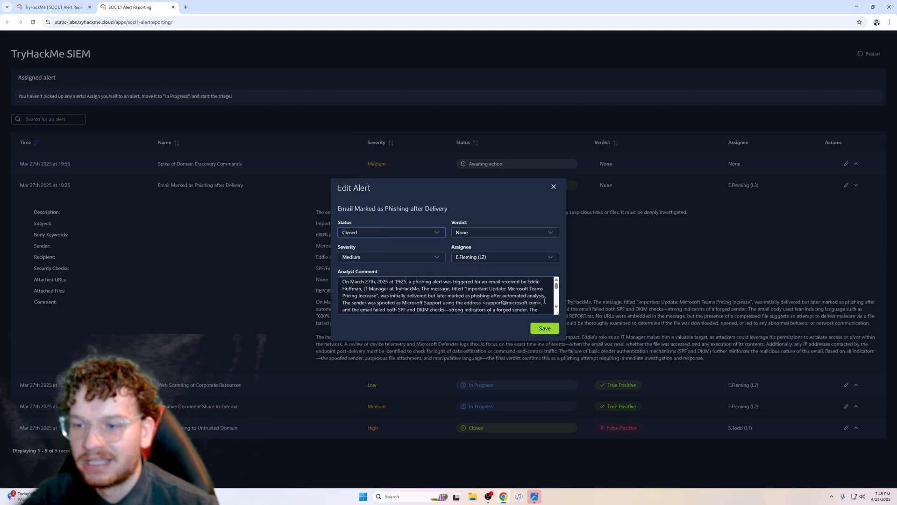
click(544, 328)
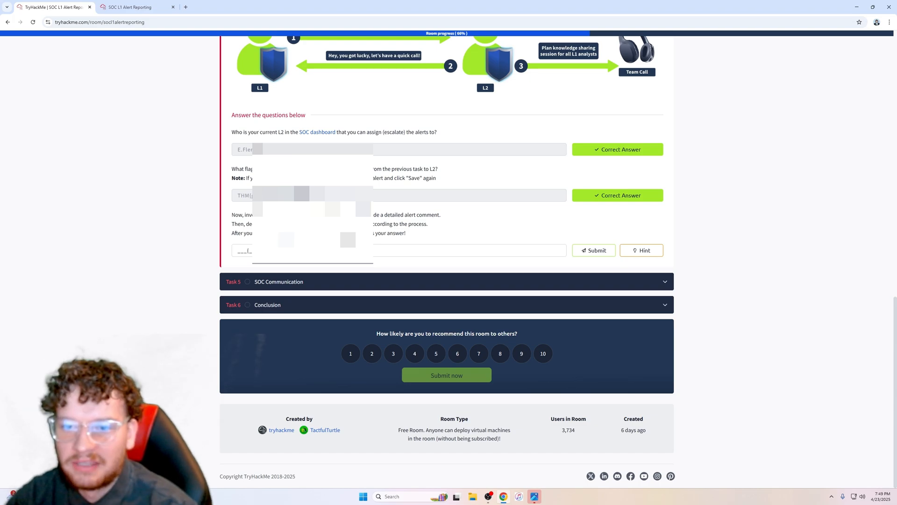
mouse_move(345, 270)
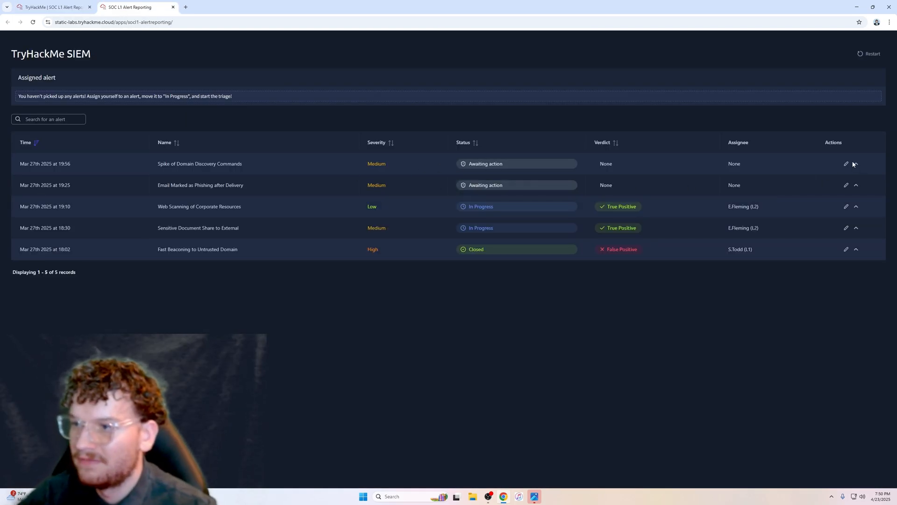
Expand the Spike of Domain Discovery Commands alert and start editing it
click(856, 164)
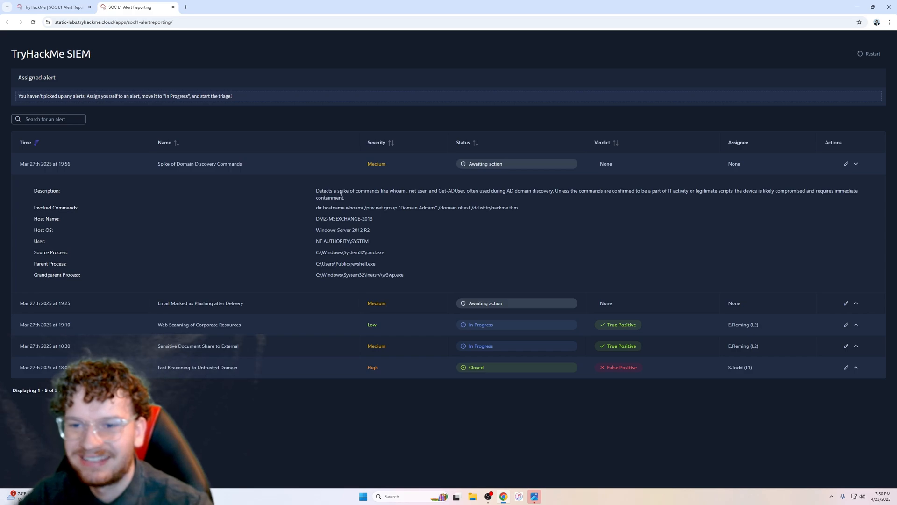
mouse_move(421, 208)
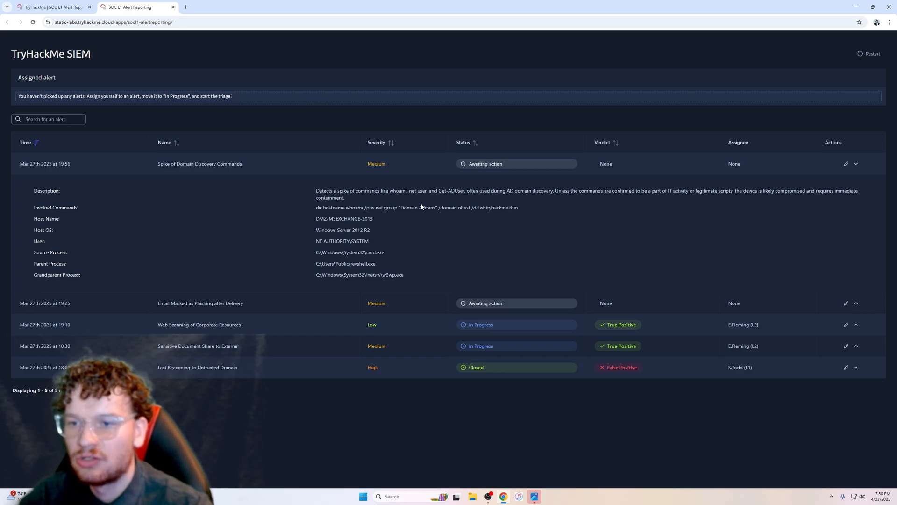
mouse_move(422, 204)
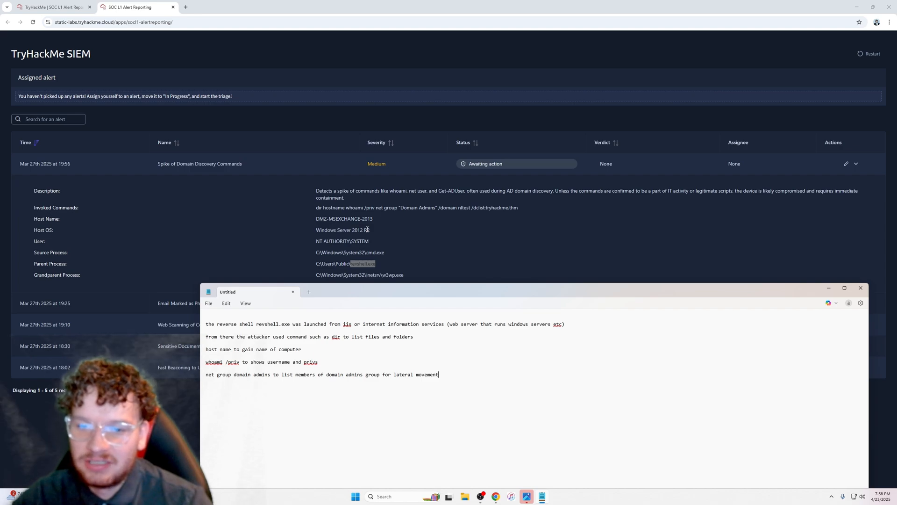
mouse_move(375, 242)
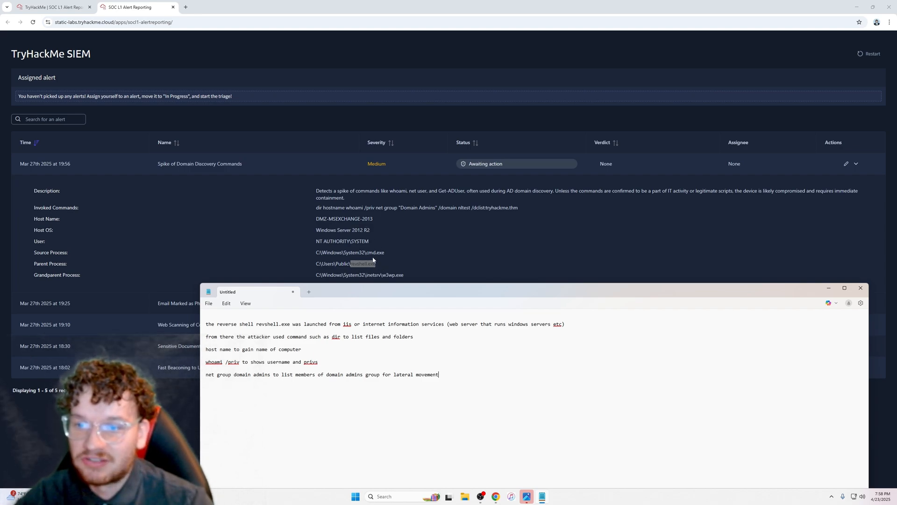
mouse_move(395, 266)
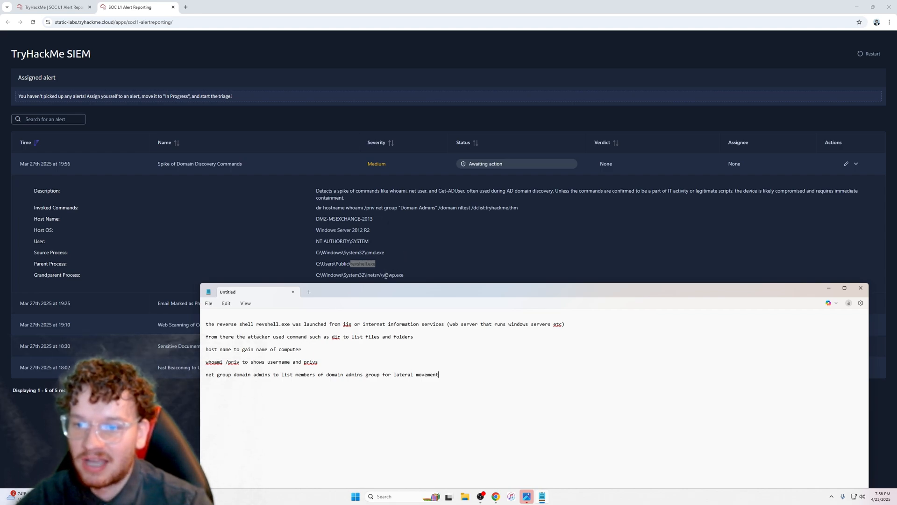
mouse_move(405, 310)
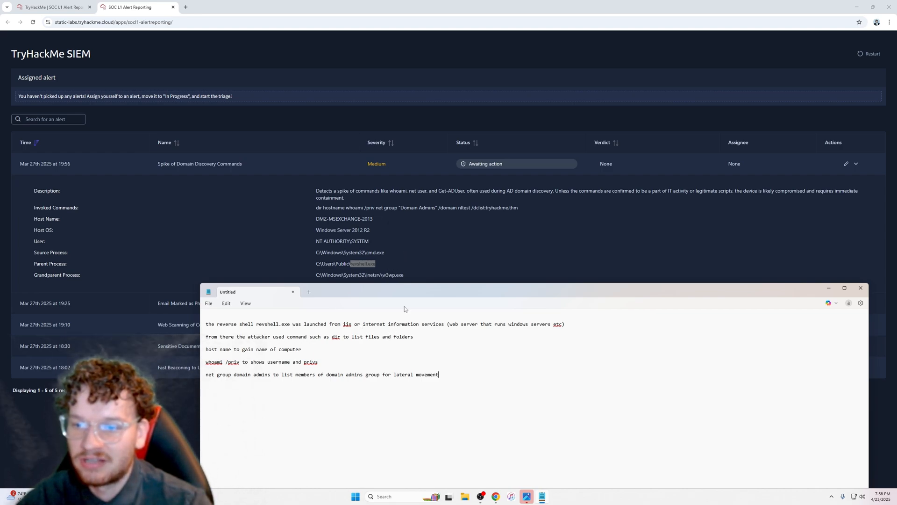
mouse_move(392, 236)
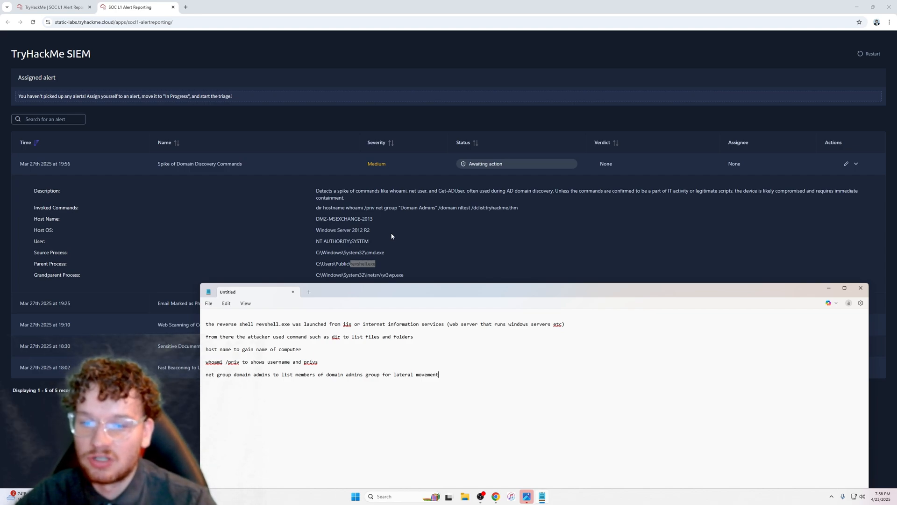
mouse_move(369, 226)
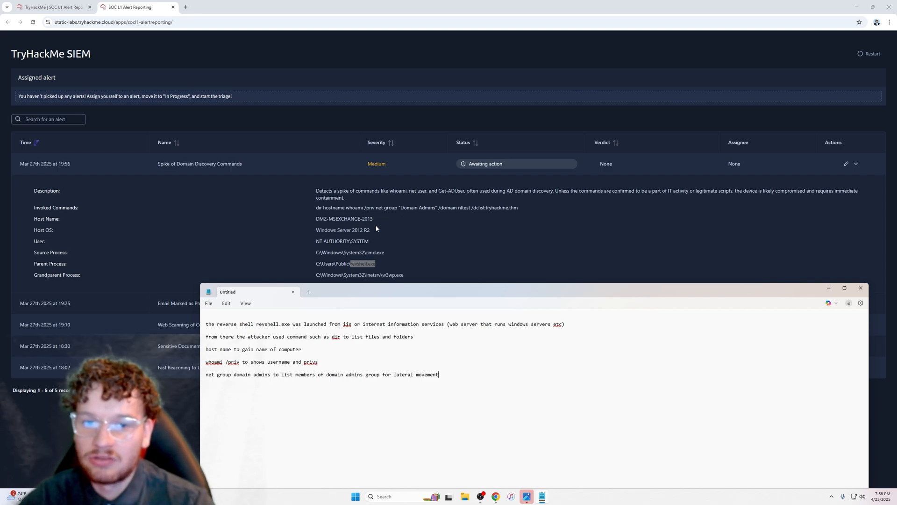
mouse_move(333, 228)
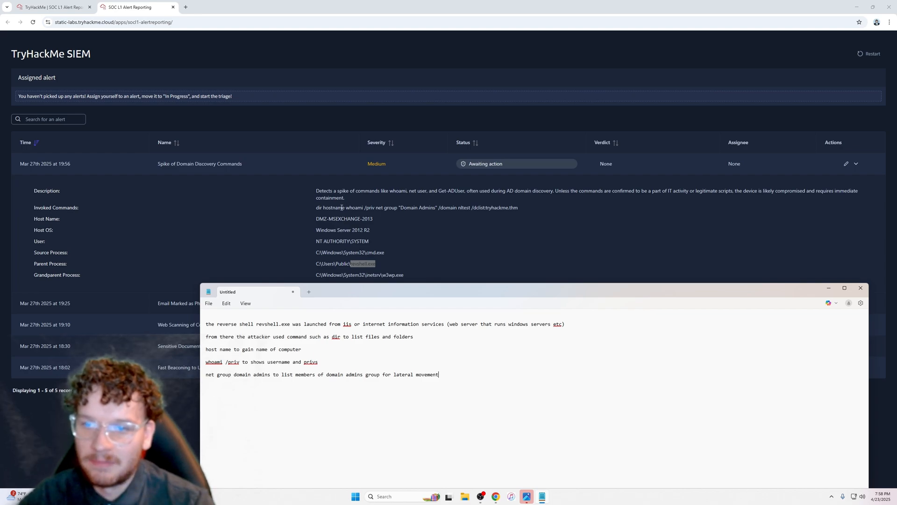
mouse_move(376, 213)
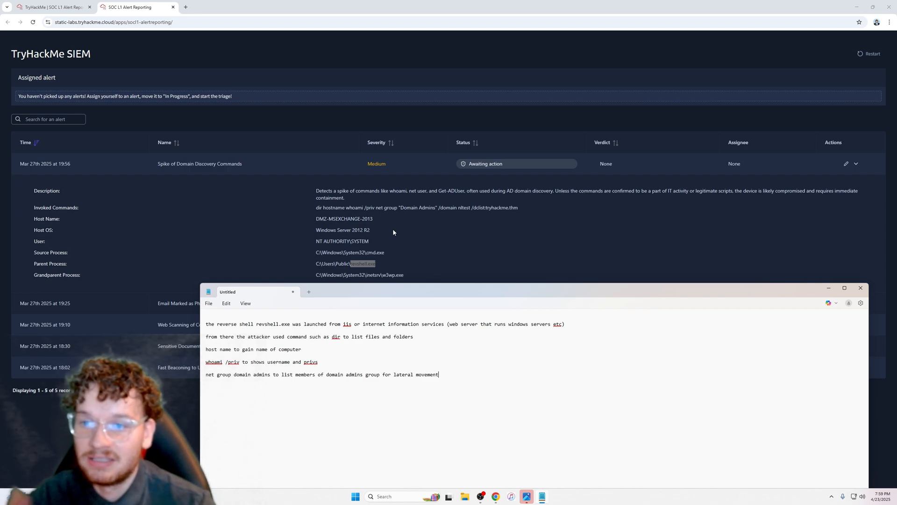
click(388, 229)
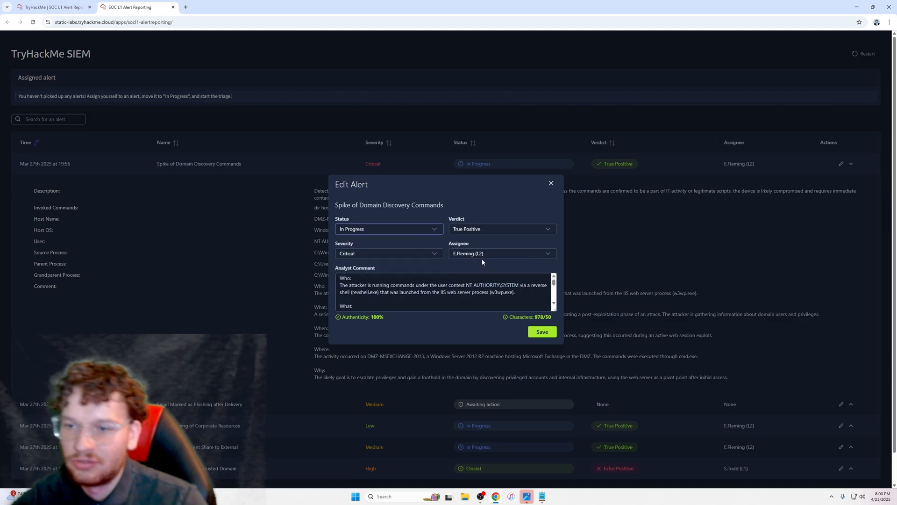
Set the alert In Progress, True Positive, Critical, assigned to L2, with the Five Ws comment
click(541, 332)
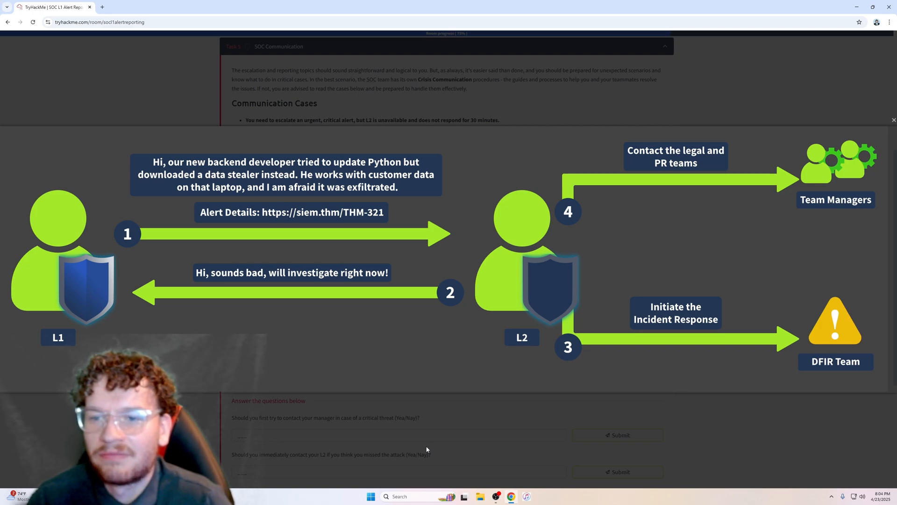
mouse_move(250, 222)
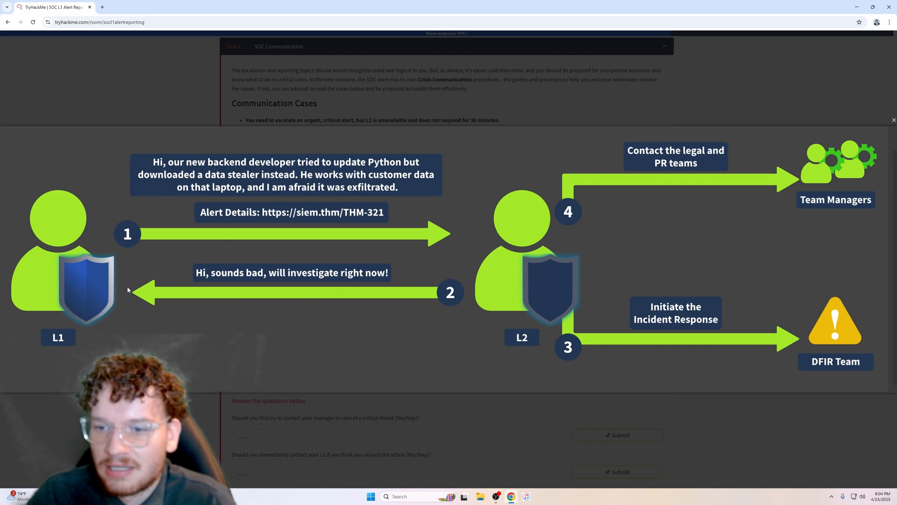
mouse_move(207, 292)
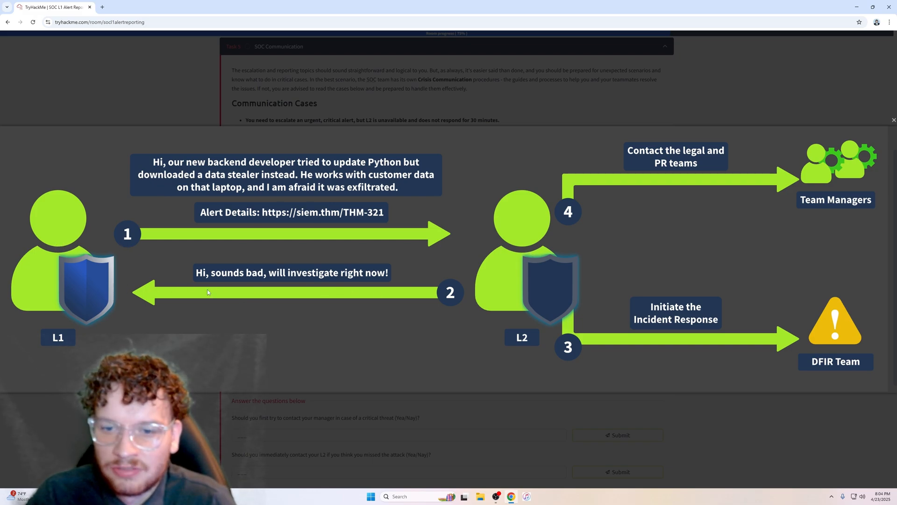
mouse_move(279, 321)
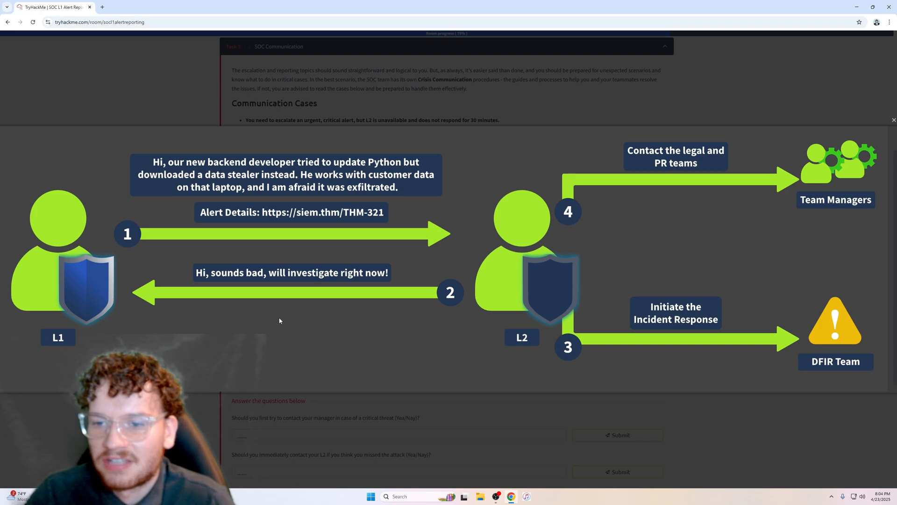
mouse_move(660, 333)
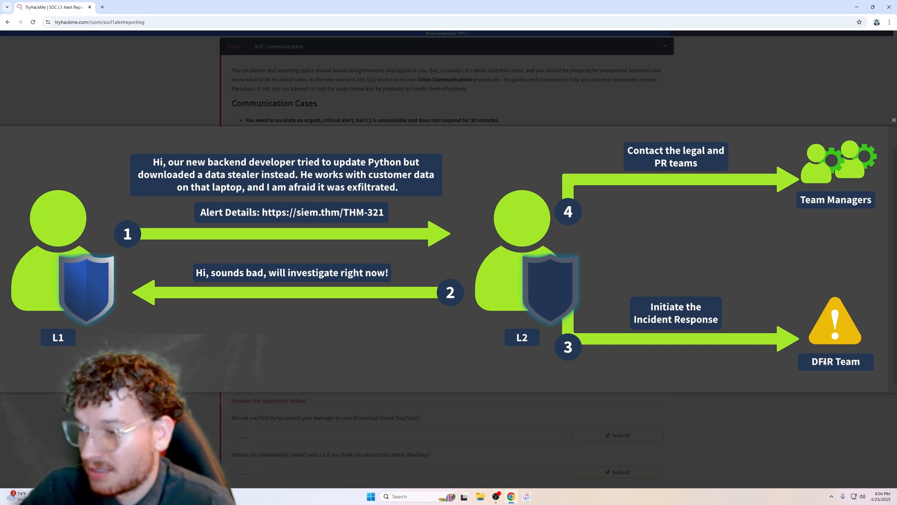
mouse_move(637, 178)
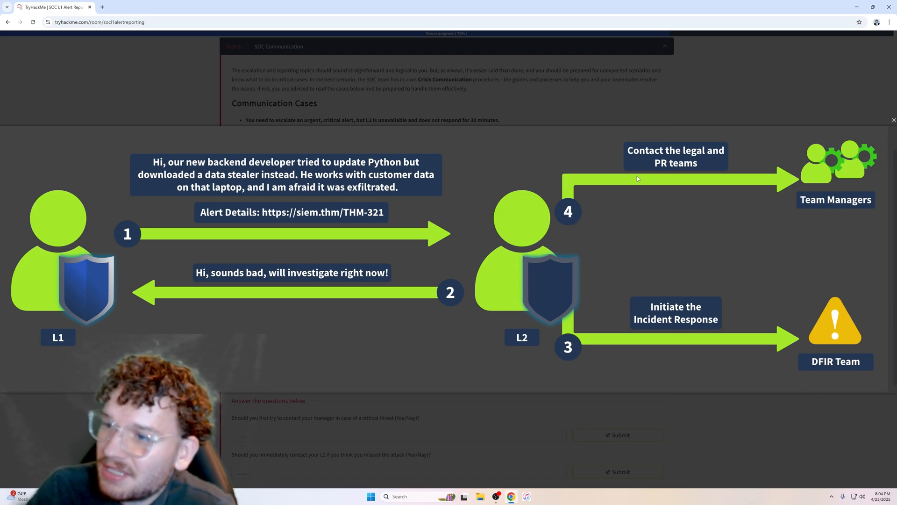
mouse_move(740, 188)
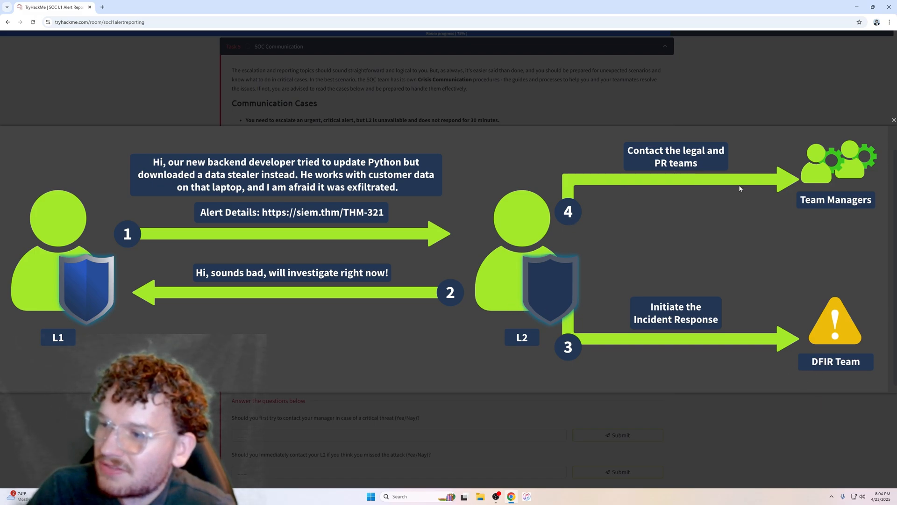
mouse_move(771, 144)
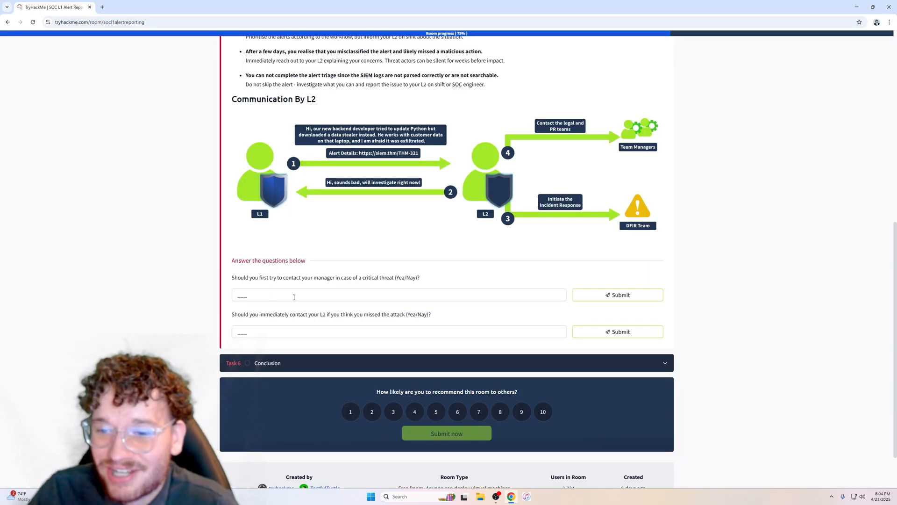
Return to the Task 5 communication cases with both questions still blank
scroll(up, 3)
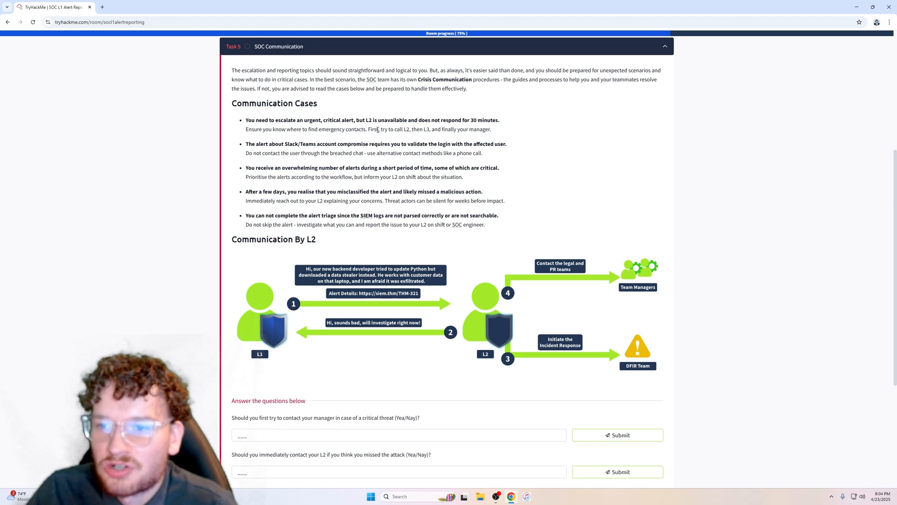
Answer both Task 5 communication questions (Nay, contacting L2) and reach Task 6 at 93%
scroll(down, 3)
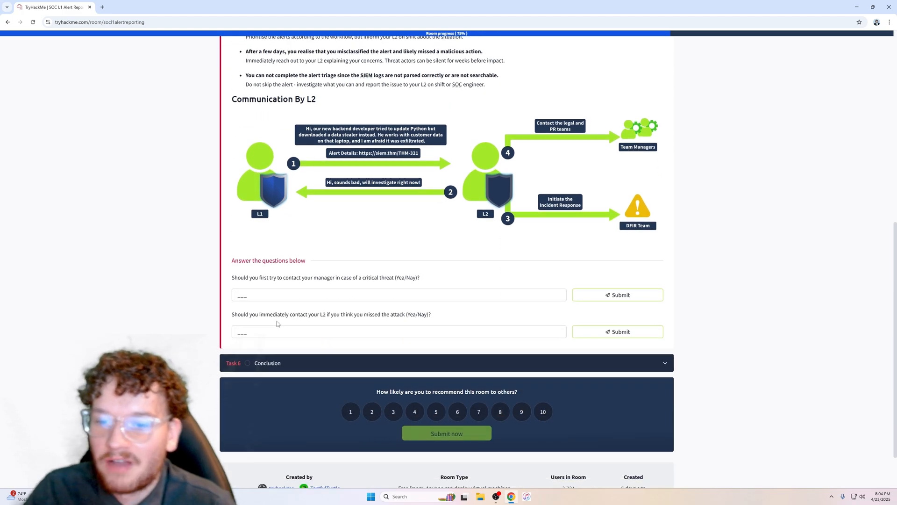
click(617, 294)
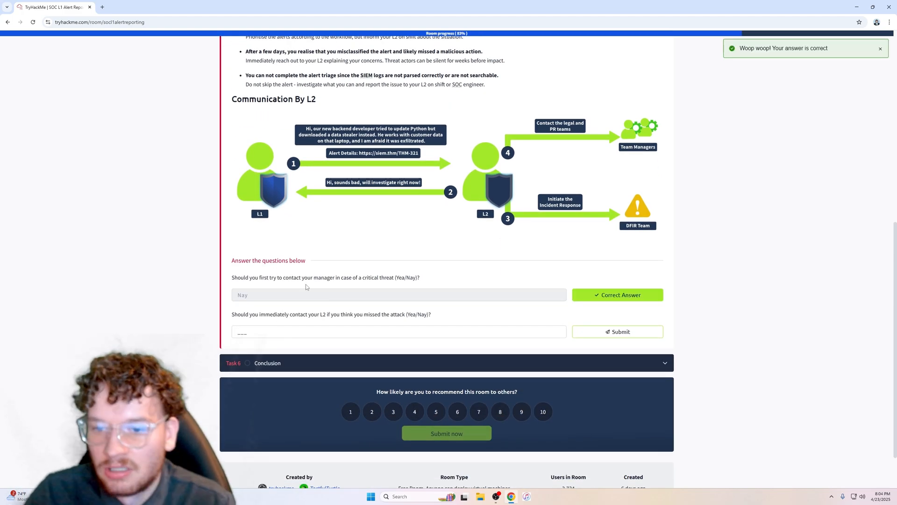
scroll(up, 3)
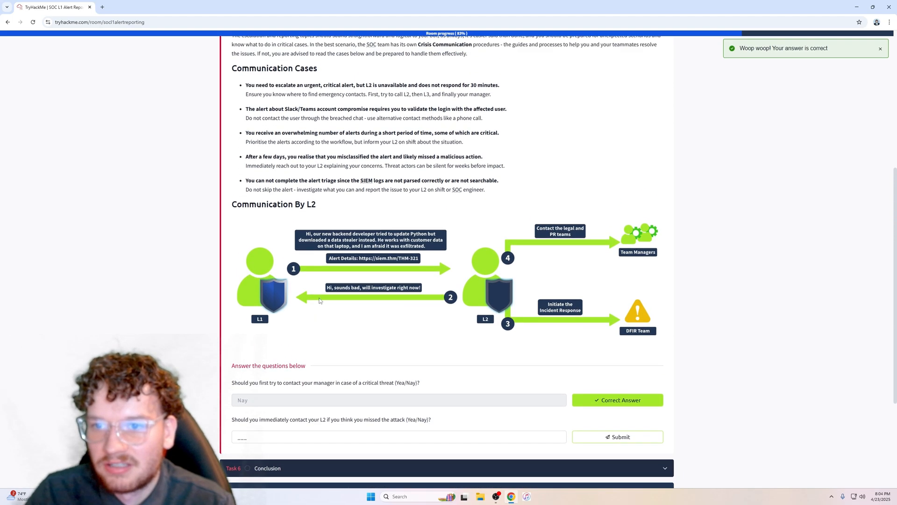
mouse_move(364, 155)
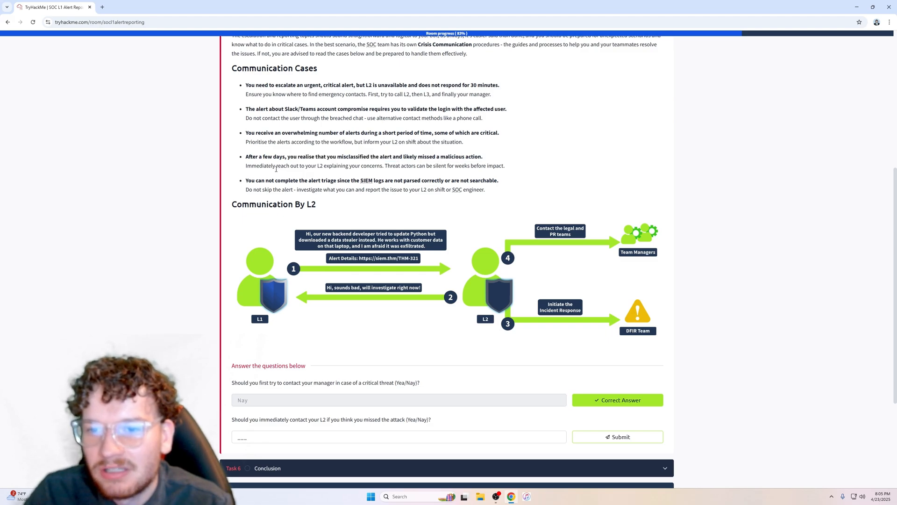
click(398, 437)
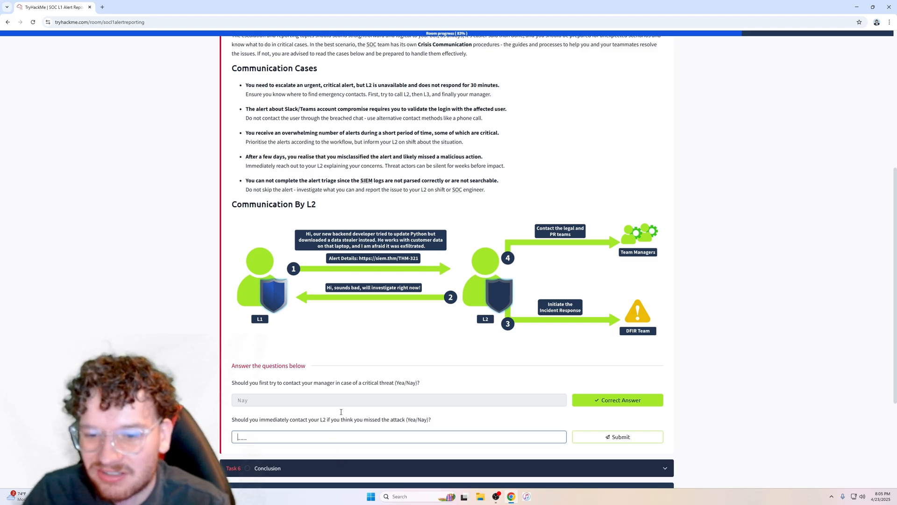
click(617, 437)
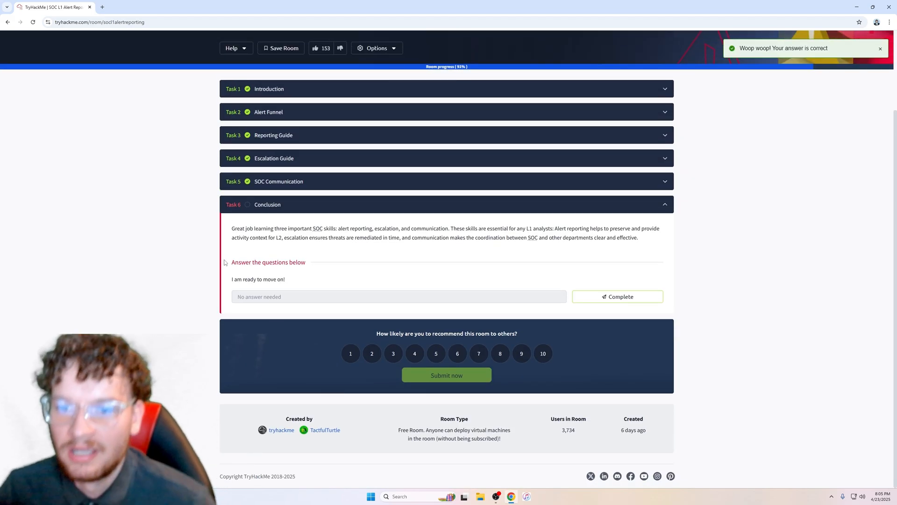